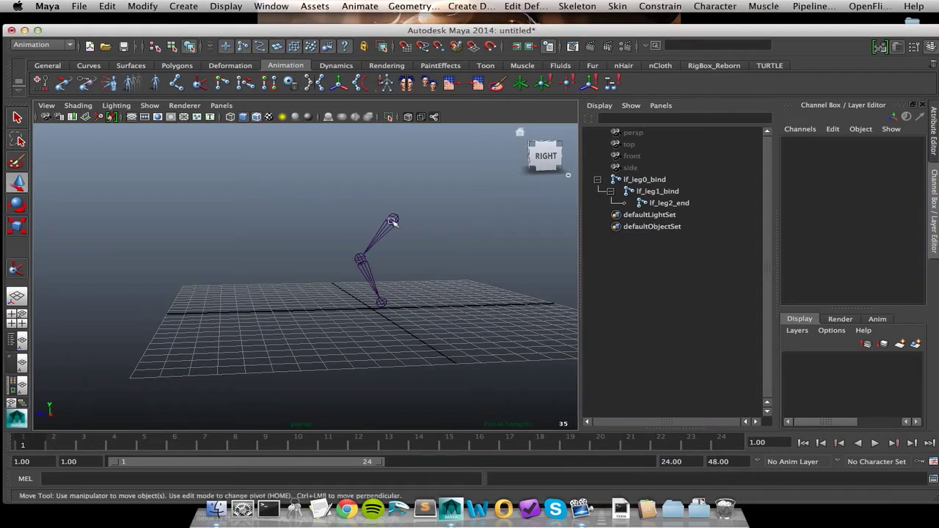
Select the root leg joint and orbit around the leg chain
{"action": "left_click", "coordinate": [643, 179]}
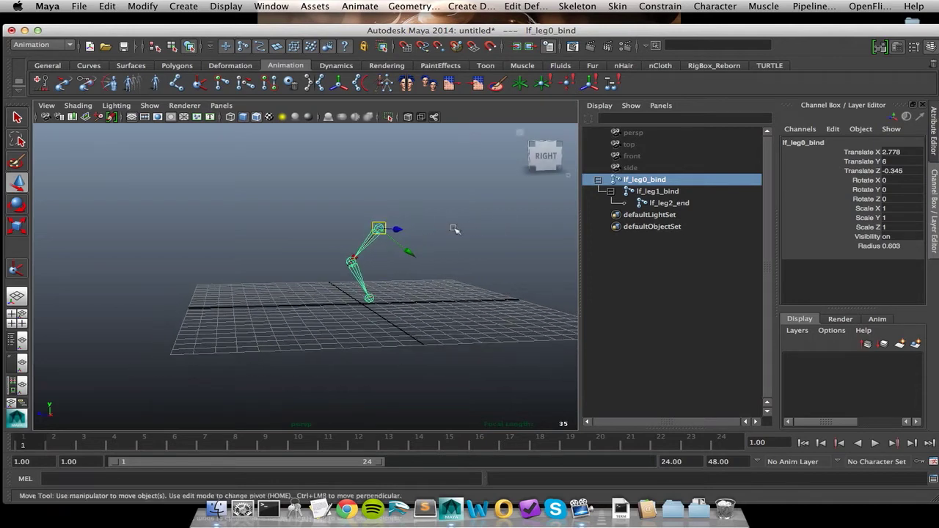
{"action": "left_click_drag", "start_coordinate": [454, 229], "coordinate": [428, 247]}
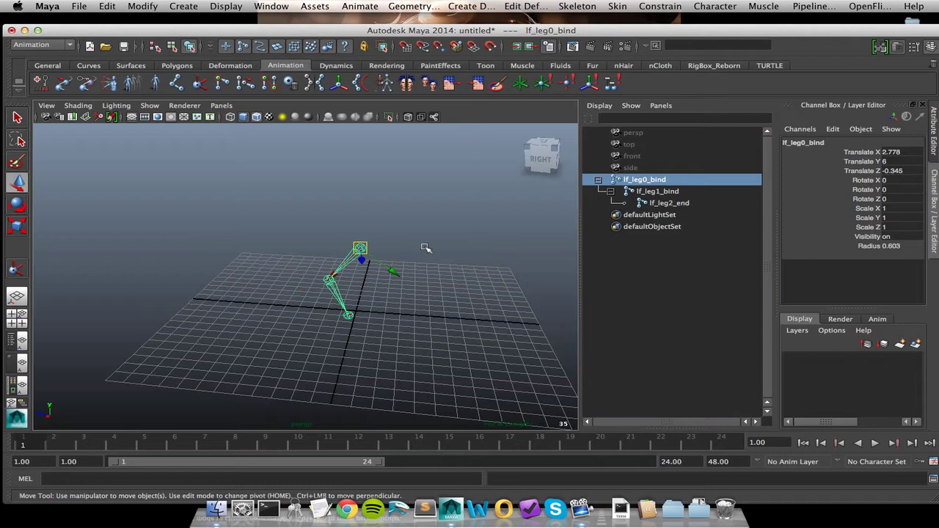
{"action": "mouse_move", "coordinate": [433, 236]}
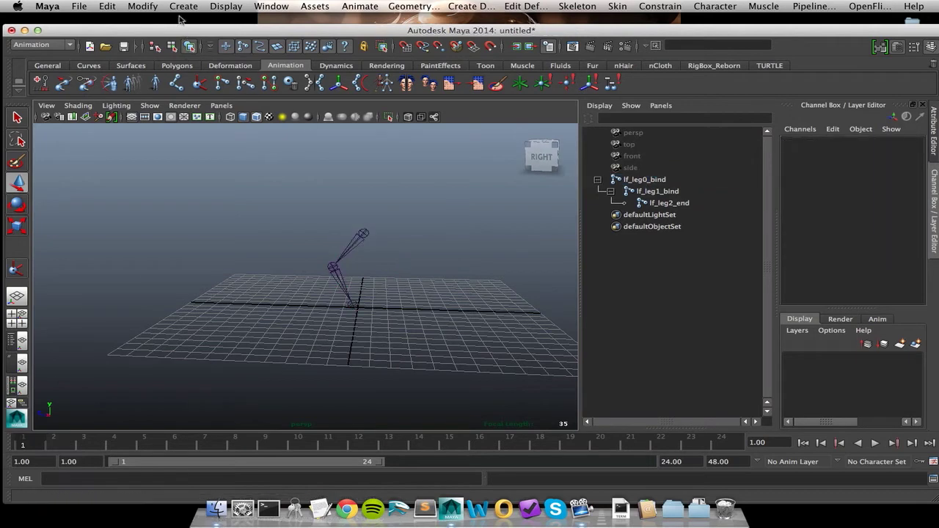
Create a locator and duplicate it, giving locator1 and locator2 at the origin
{"action": "left_click", "coordinate": [184, 6]}
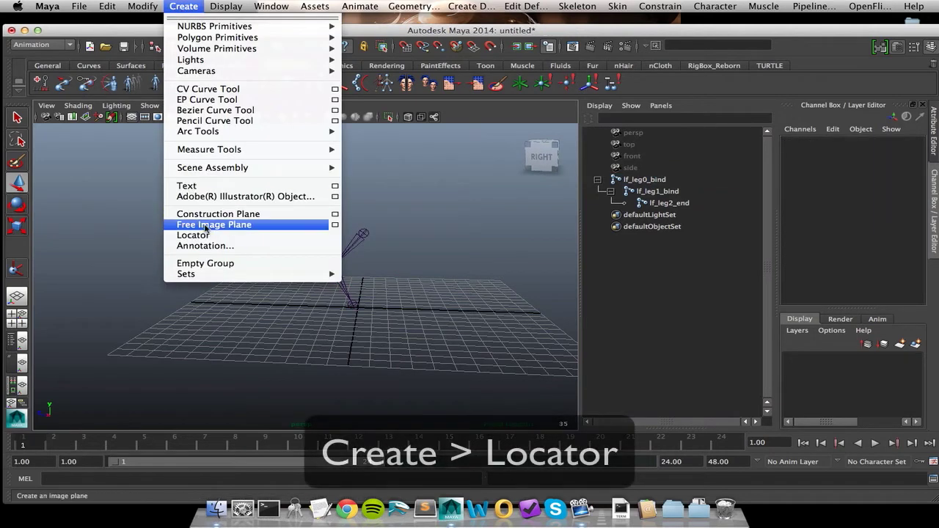
{"action": "left_click", "coordinate": [194, 235]}
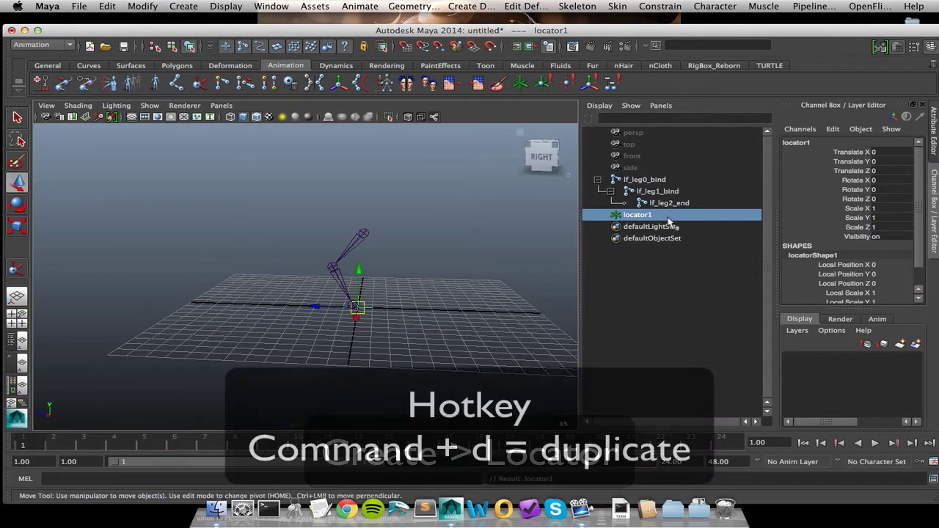
{"action": "key", "text": "cmd+d"}
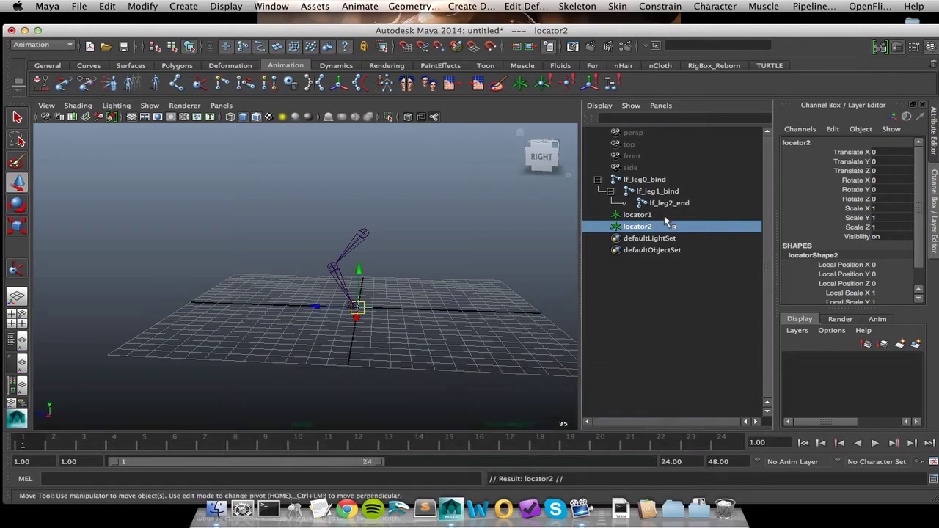
Wrap locator1 in group1 and locator2 in group2, expanding the groups in the Outliner
{"action": "left_click", "coordinate": [637, 214]}
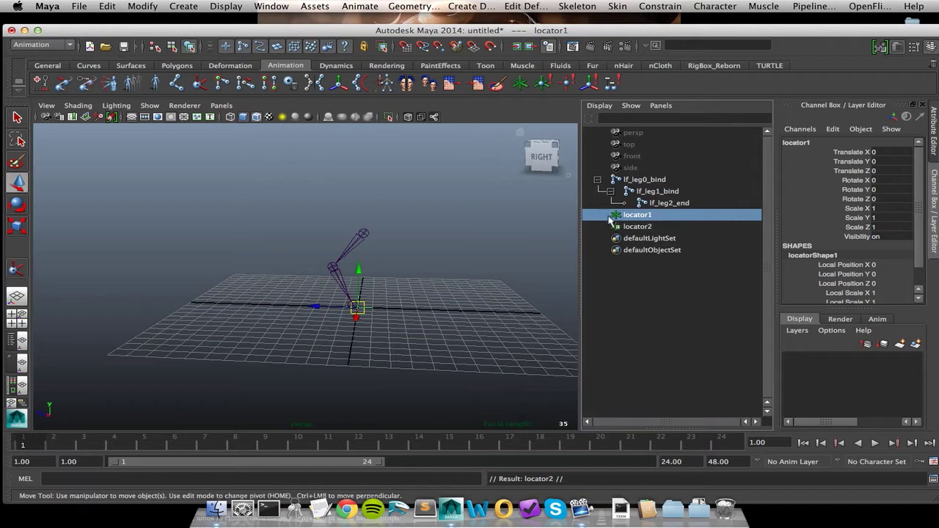
{"action": "mouse_move", "coordinate": [645, 223]}
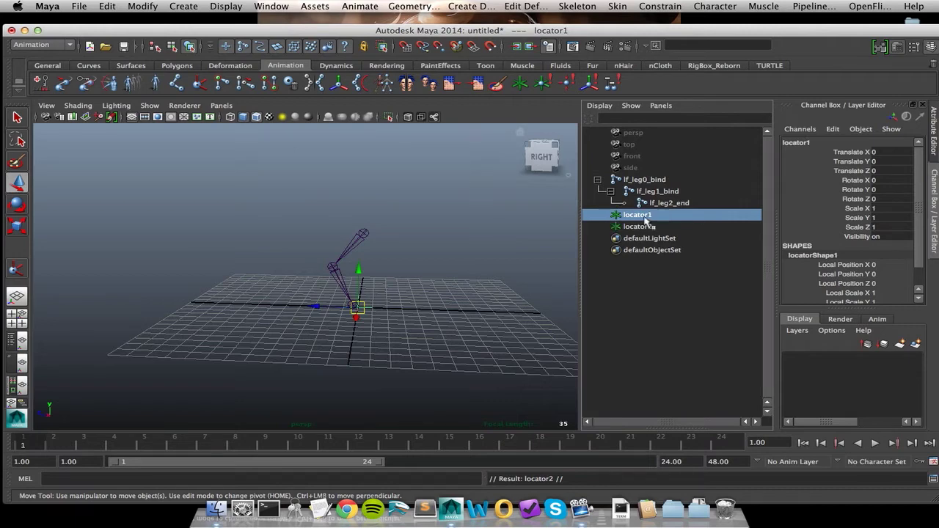
{"action": "key", "text": "cmd+g"}
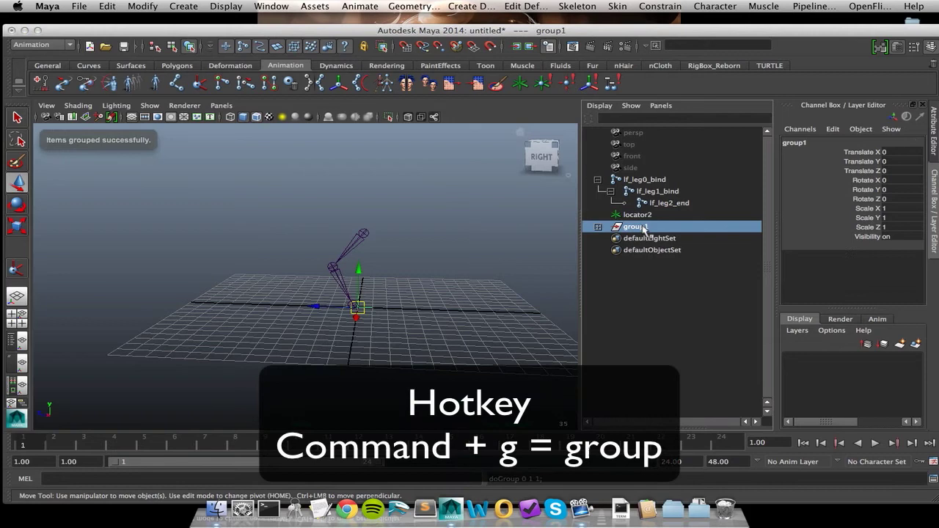
{"action": "left_click", "coordinate": [598, 226]}
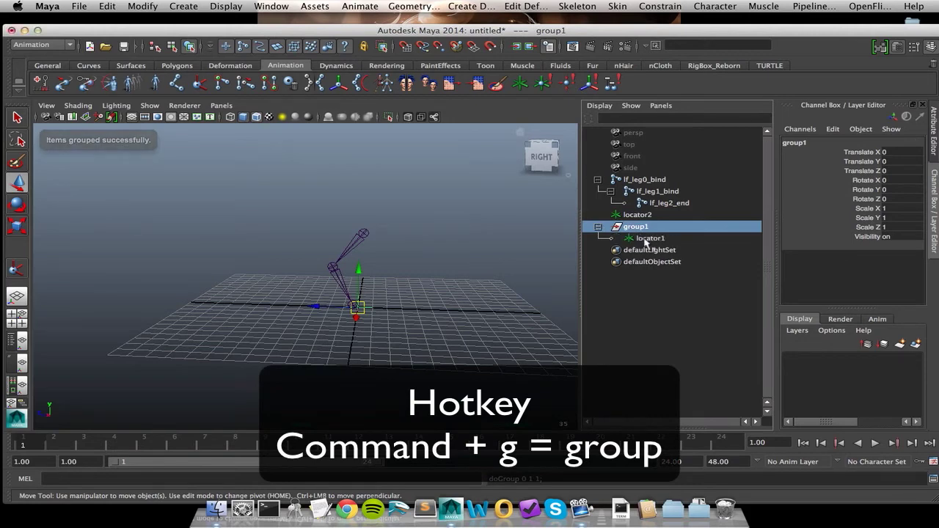
{"action": "left_click", "coordinate": [637, 214]}
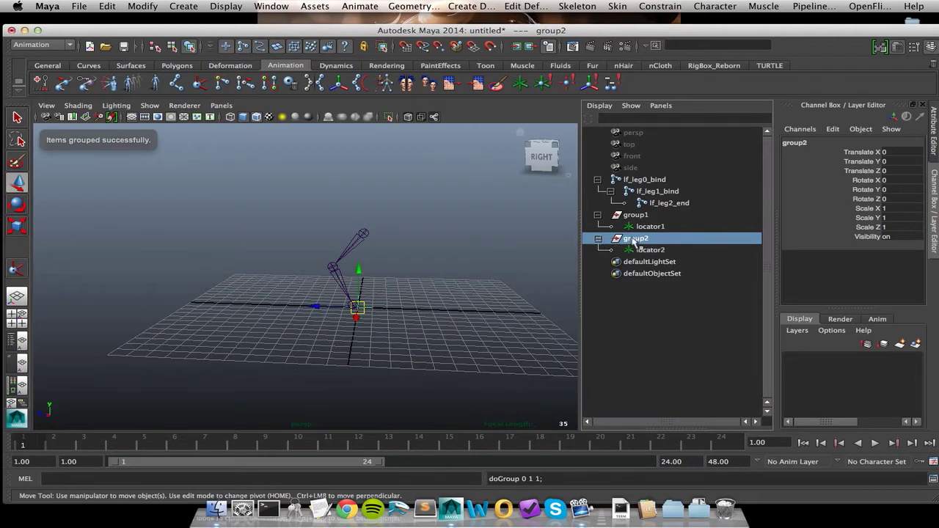
{"action": "mouse_move", "coordinate": [663, 261]}
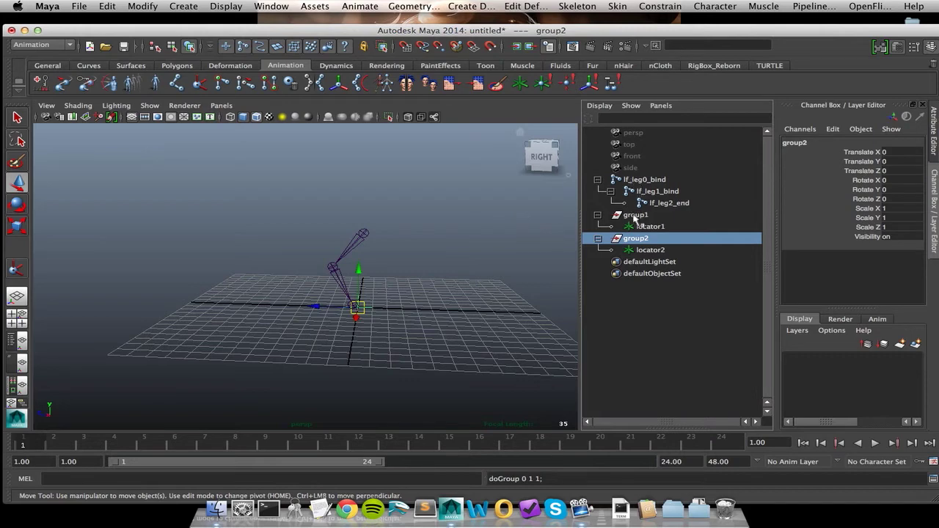
{"action": "left_click", "coordinate": [635, 214]}
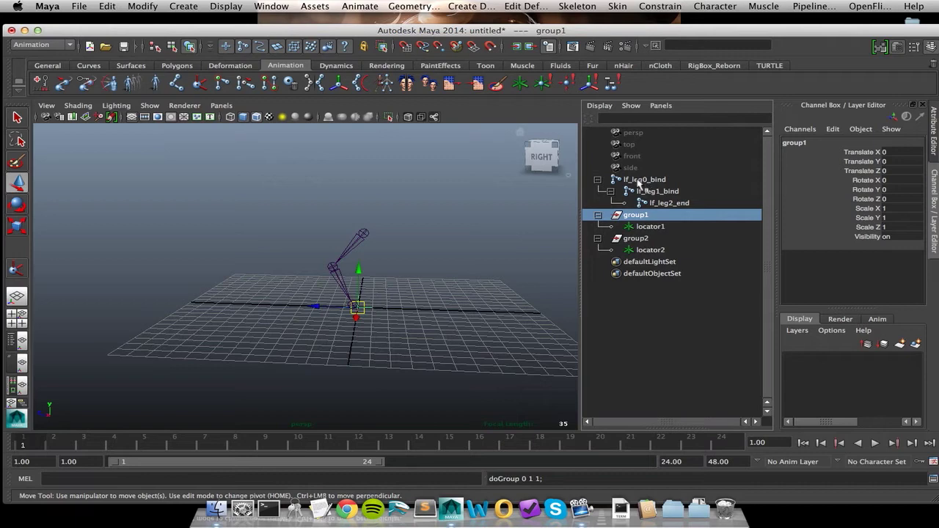
Point-constrain group1 to lf_leg0_bind and lf_leg2_end with Maintain offset off
{"action": "left_click", "coordinate": [667, 202]}
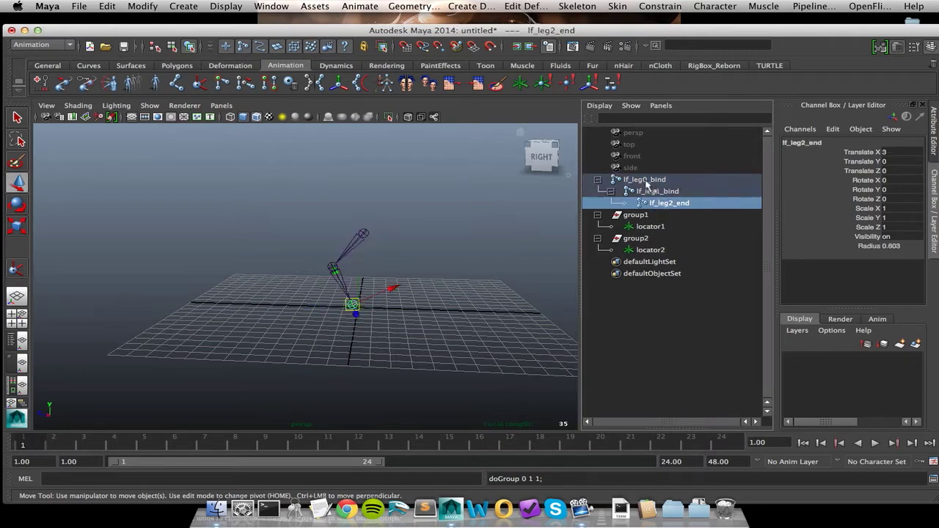
{"action": "left_click", "coordinate": [644, 179]}
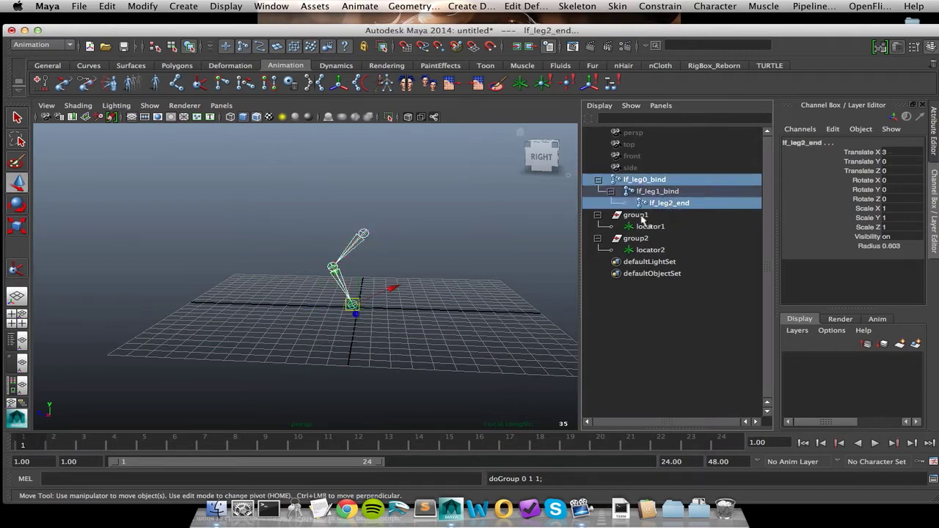
{"action": "left_click", "coordinate": [636, 214]}
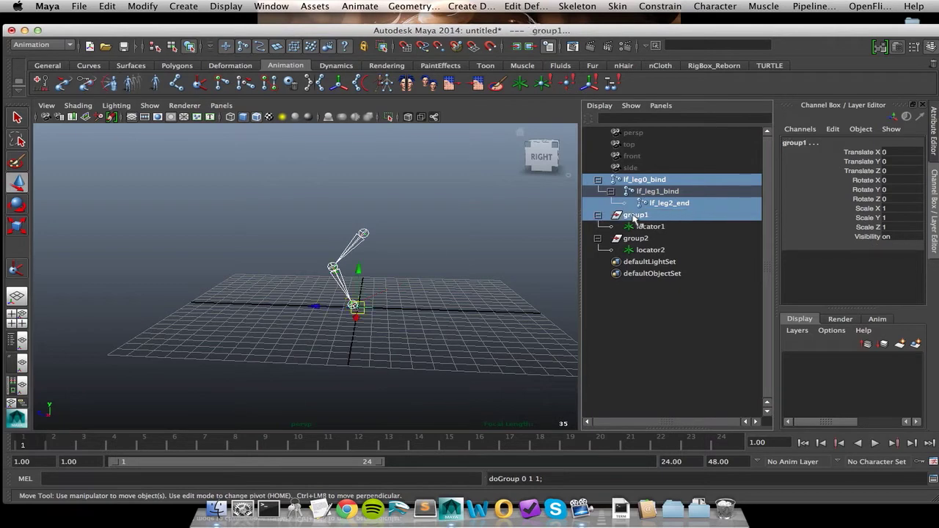
{"action": "left_click", "coordinate": [661, 6]}
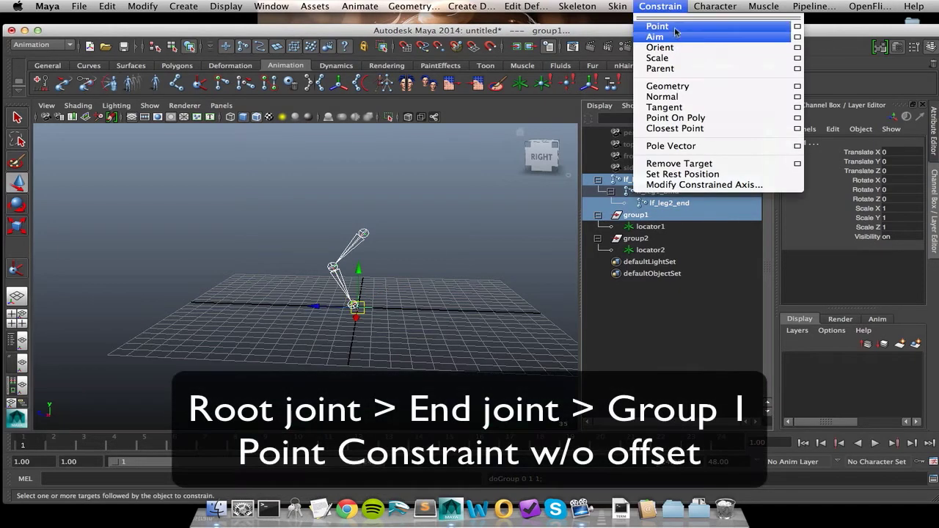
{"action": "mouse_move", "coordinate": [784, 29]}
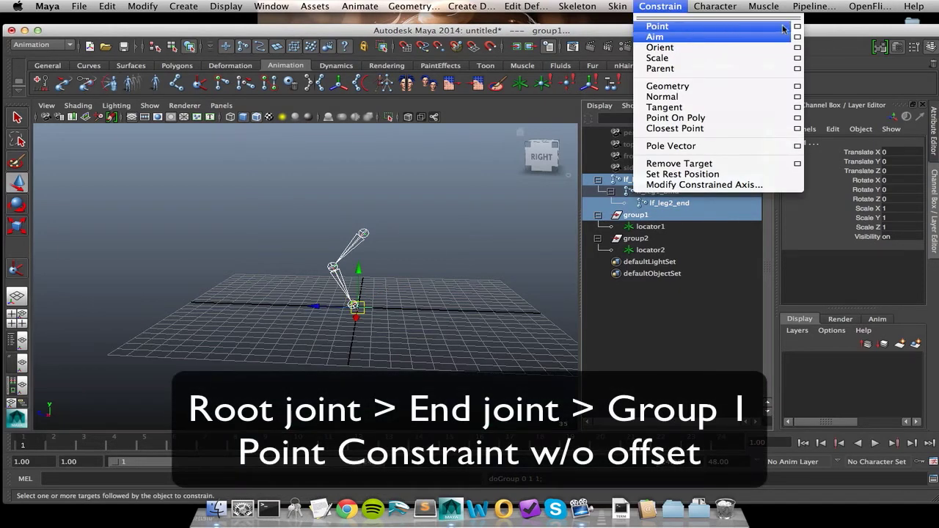
{"action": "left_click", "coordinate": [797, 26]}
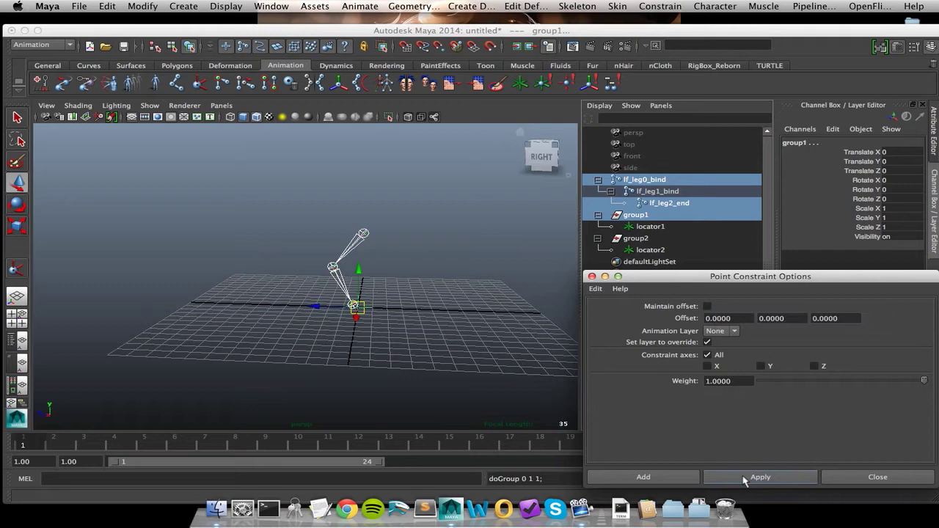
{"action": "left_click", "coordinate": [760, 476]}
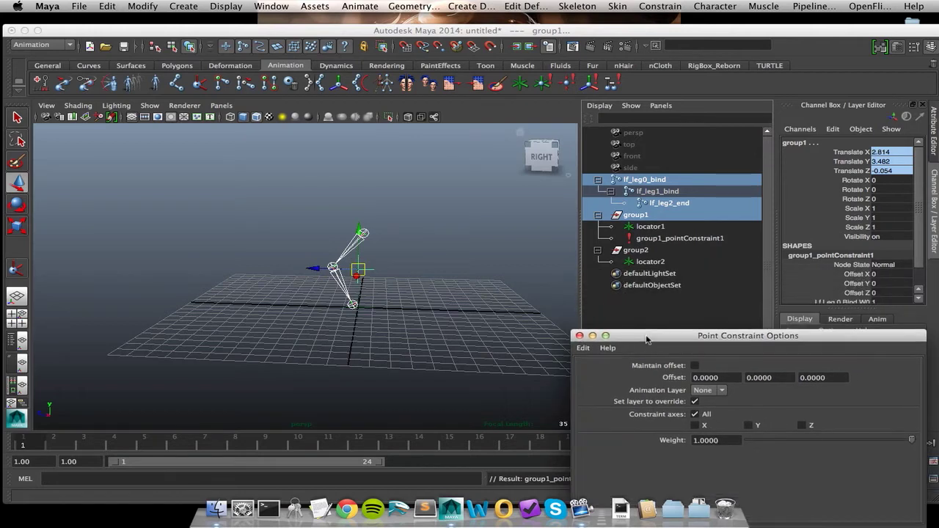
{"action": "mouse_move", "coordinate": [511, 237]}
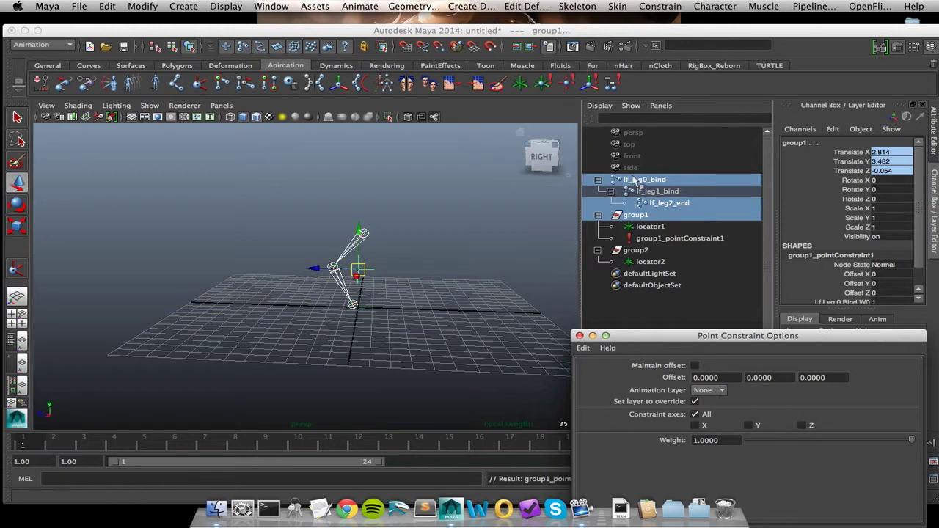
Select the root joint and group1 and bring up the Aim Constraint options
{"action": "left_click", "coordinate": [645, 179]}
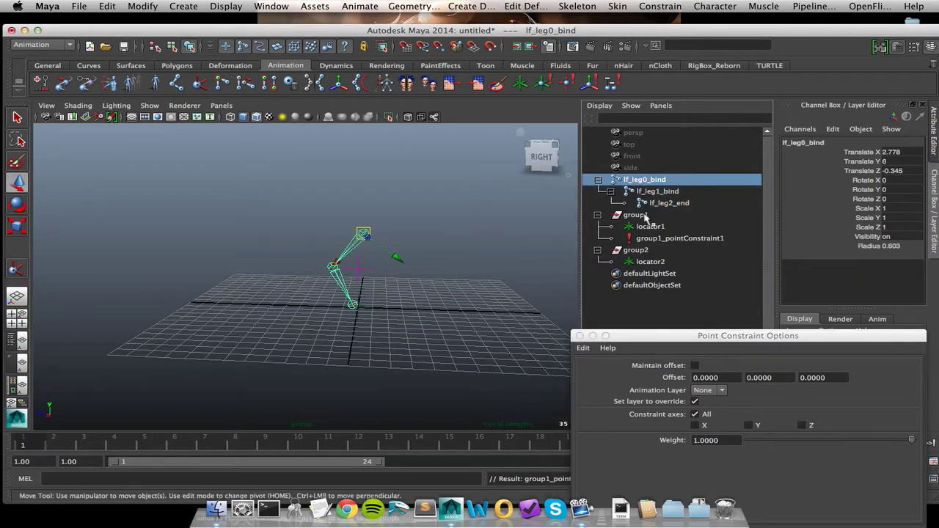
{"action": "left_click", "coordinate": [635, 214]}
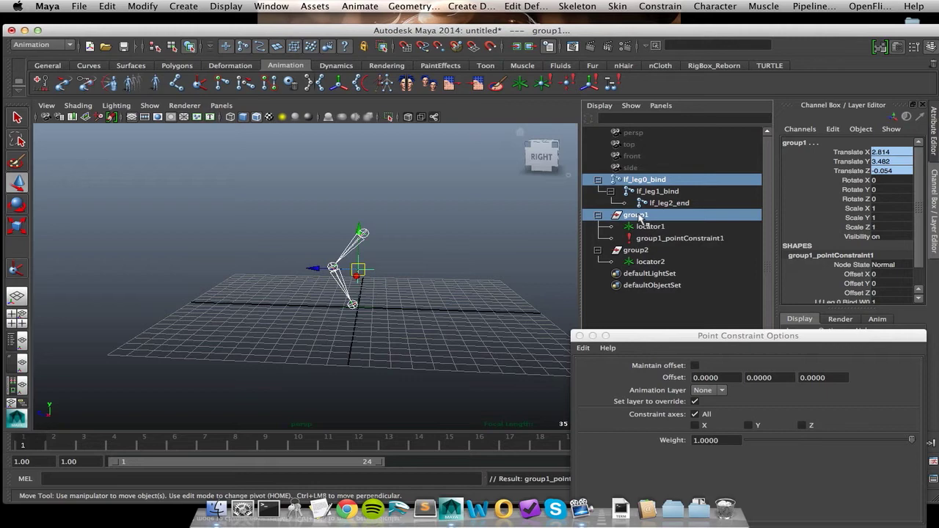
{"action": "left_click", "coordinate": [661, 6]}
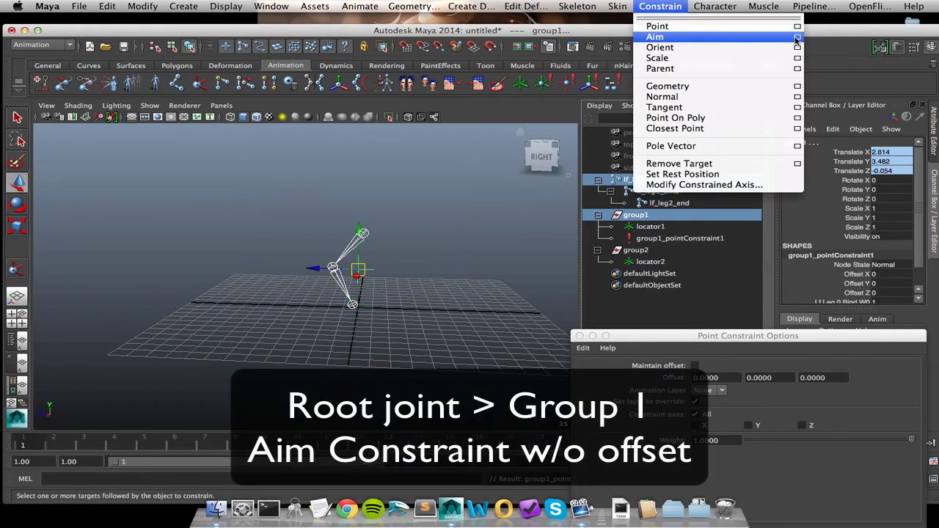
{"action": "left_click", "coordinate": [654, 36]}
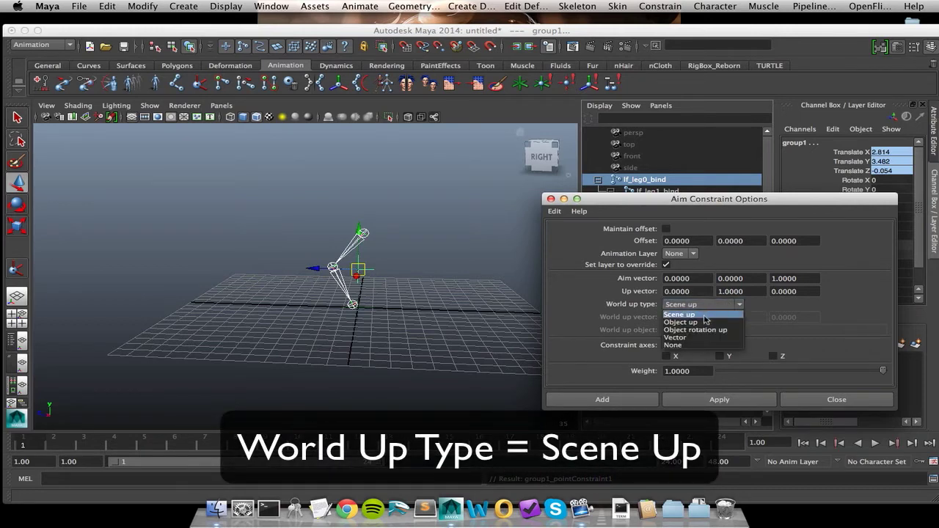
Aim-constrain group1 with world up type Scene Up and up vector 0, 1, 0
{"action": "left_click", "coordinate": [677, 314]}
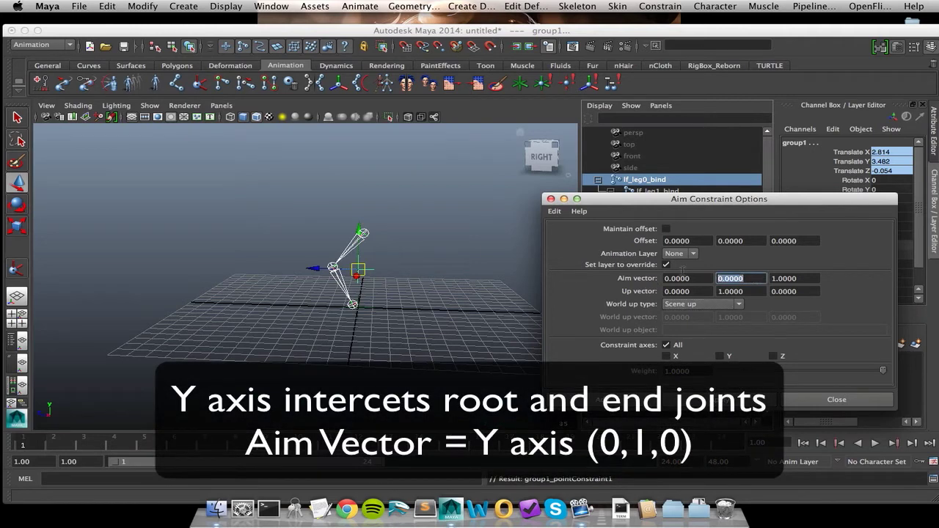
{"action": "type", "text": "1"}
{"action": "left_click", "coordinate": [793, 279]}
{"action": "type", "text": "0.0000"}
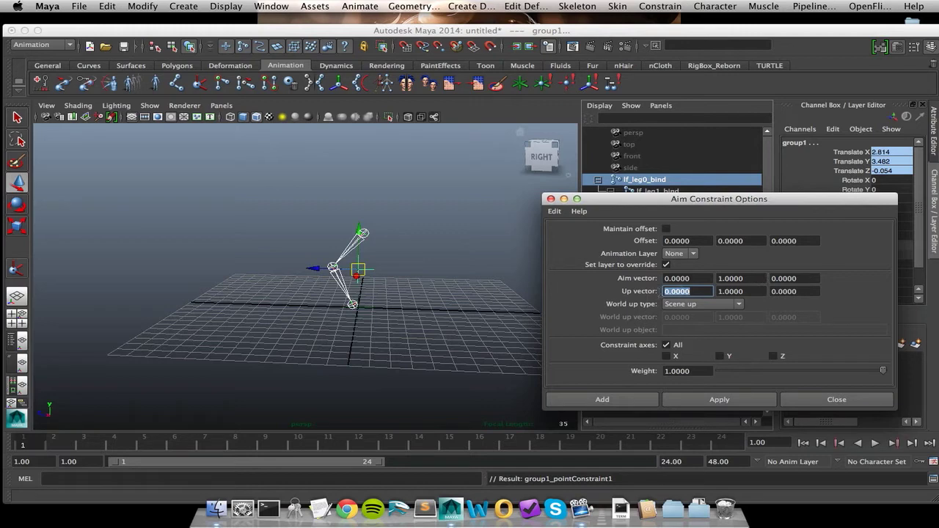
{"action": "mouse_move", "coordinate": [646, 294]}
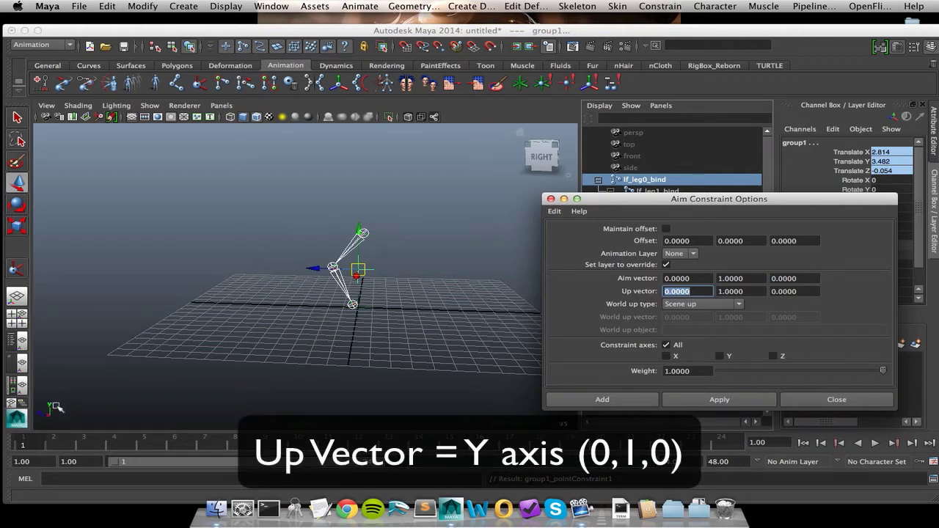
{"action": "mouse_move", "coordinate": [65, 349]}
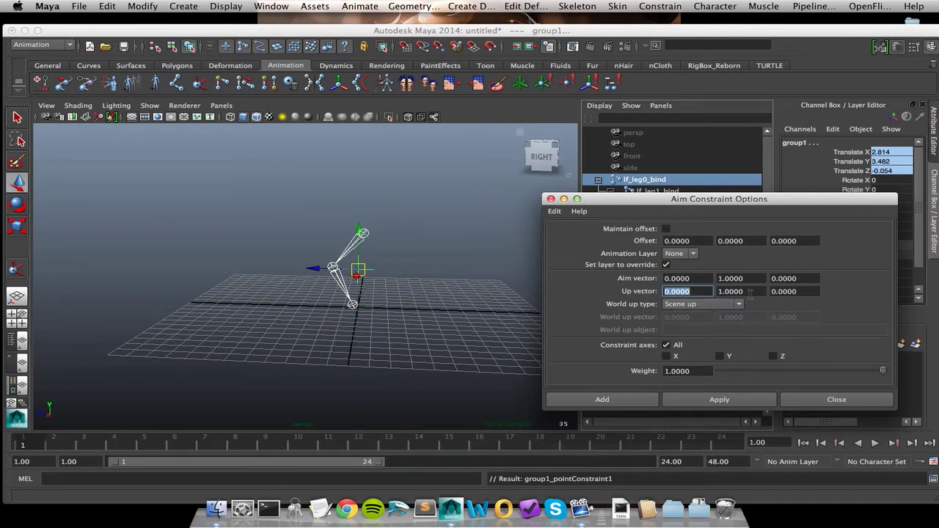
{"action": "left_click", "coordinate": [739, 291]}
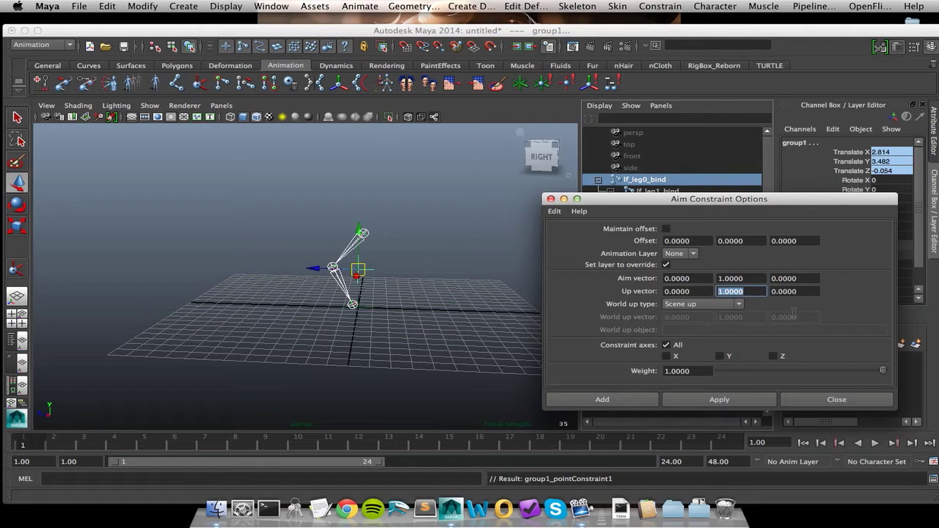
{"action": "left_click", "coordinate": [719, 399]}
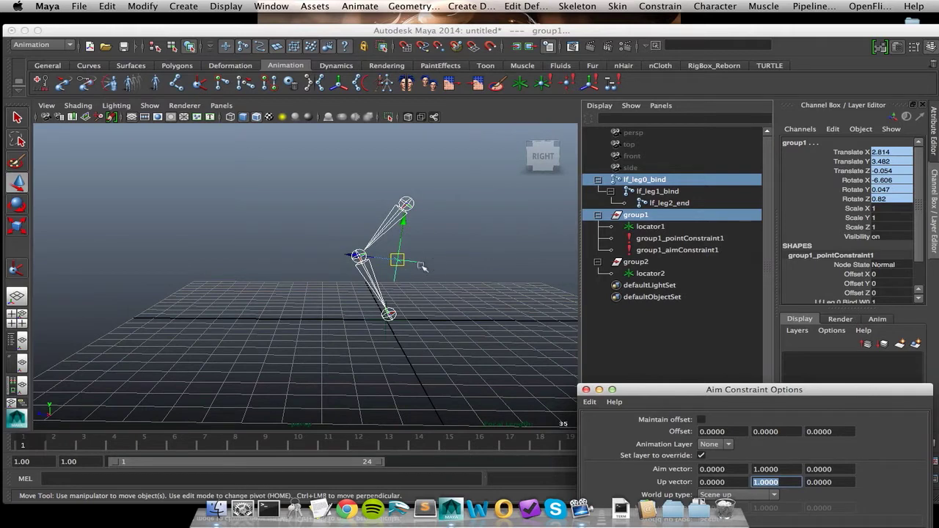
{"action": "mouse_move", "coordinate": [449, 258]}
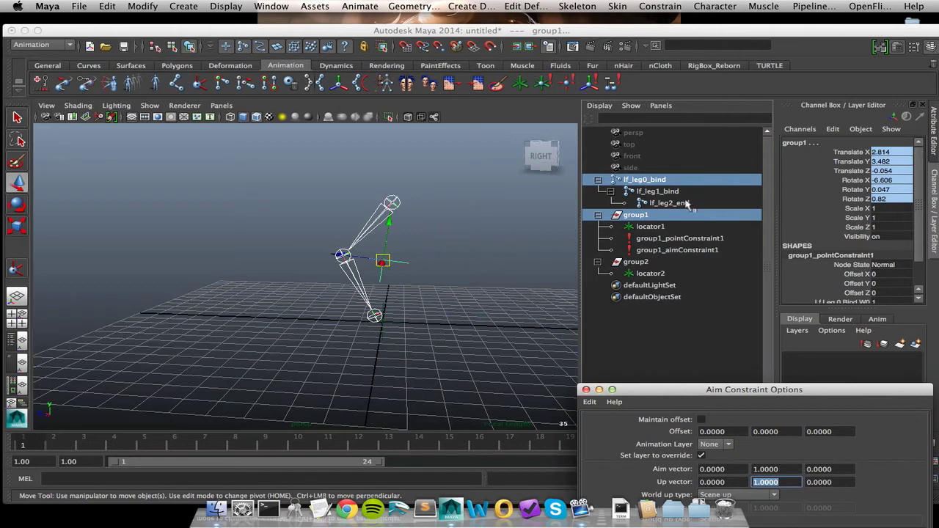
Select locator1 inside the expanded group1 hierarchy
{"action": "left_click", "coordinate": [650, 226]}
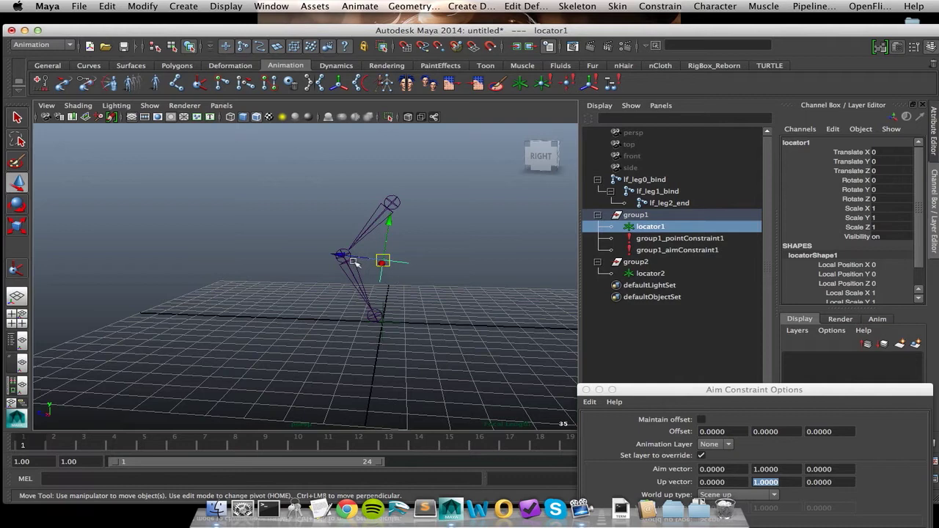
{"action": "mouse_move", "coordinate": [423, 258]}
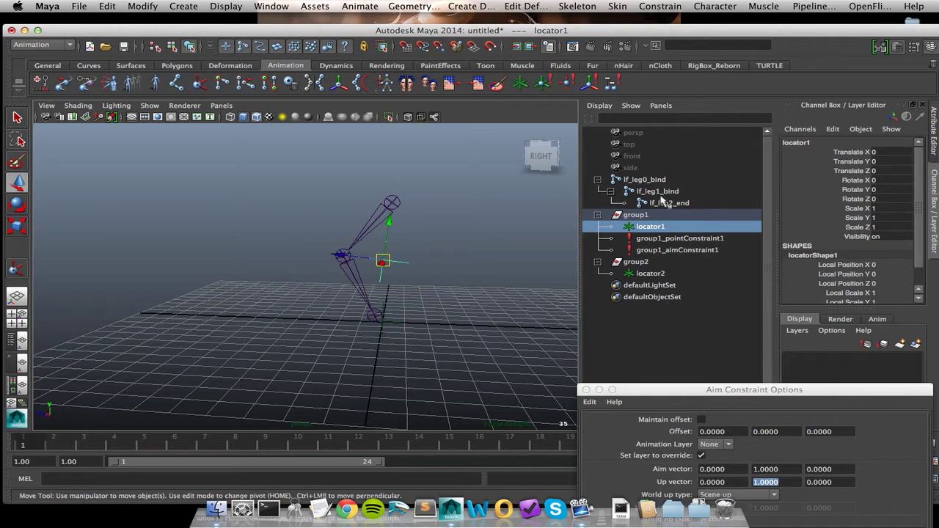
Point-constrain locator1 to the centre joint lf_leg1_bind on the Y axis only
{"action": "left_click", "coordinate": [654, 191]}
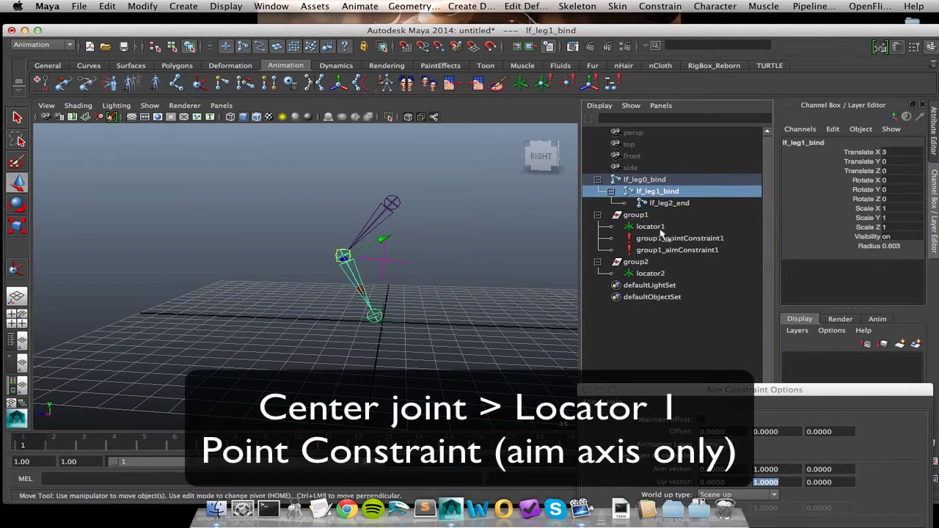
{"action": "left_click", "coordinate": [648, 226]}
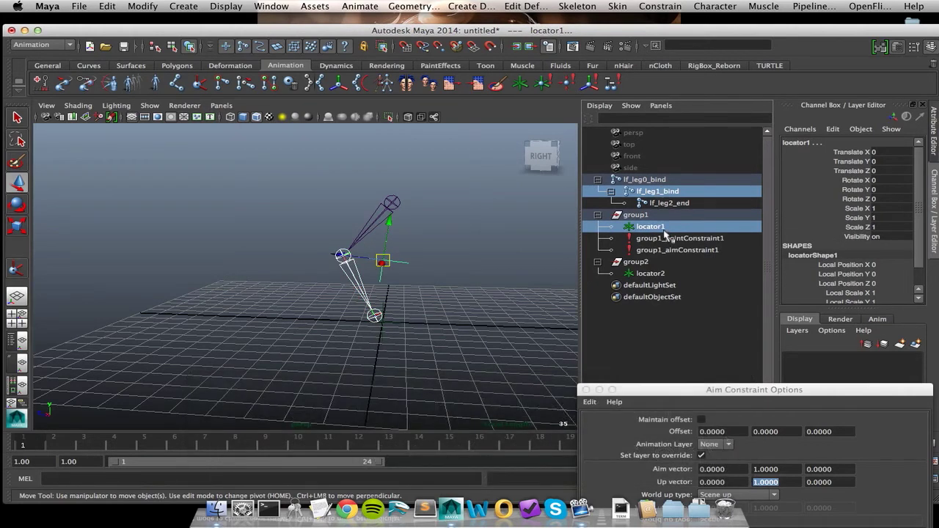
{"action": "left_click", "coordinate": [660, 6]}
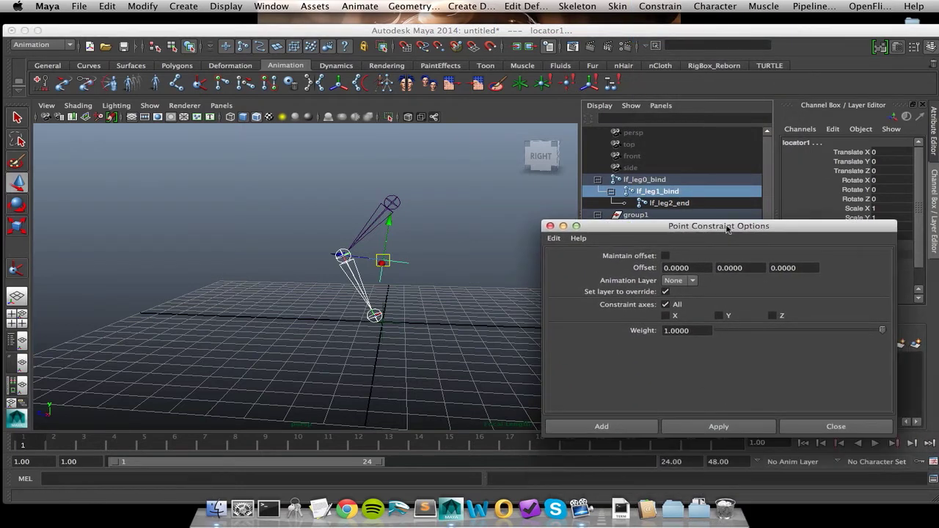
{"action": "mouse_move", "coordinate": [414, 177]}
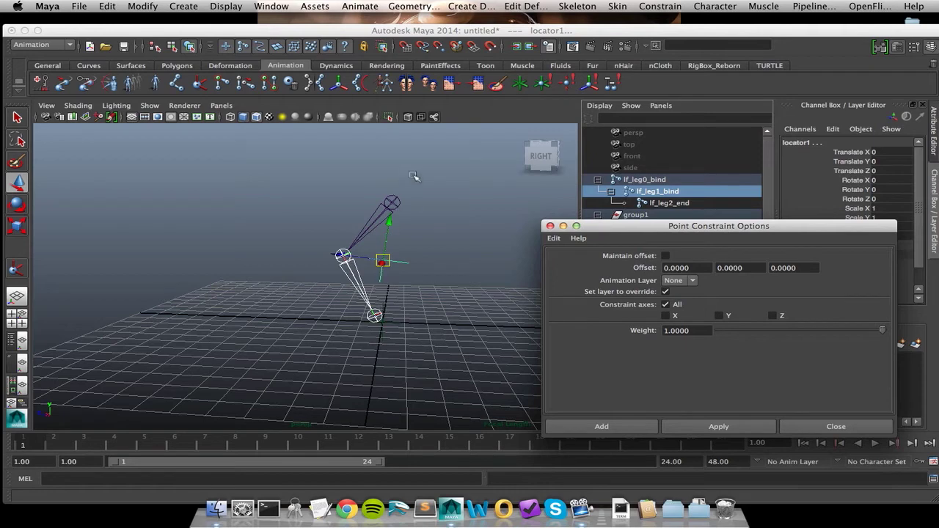
{"action": "left_click", "coordinate": [719, 316]}
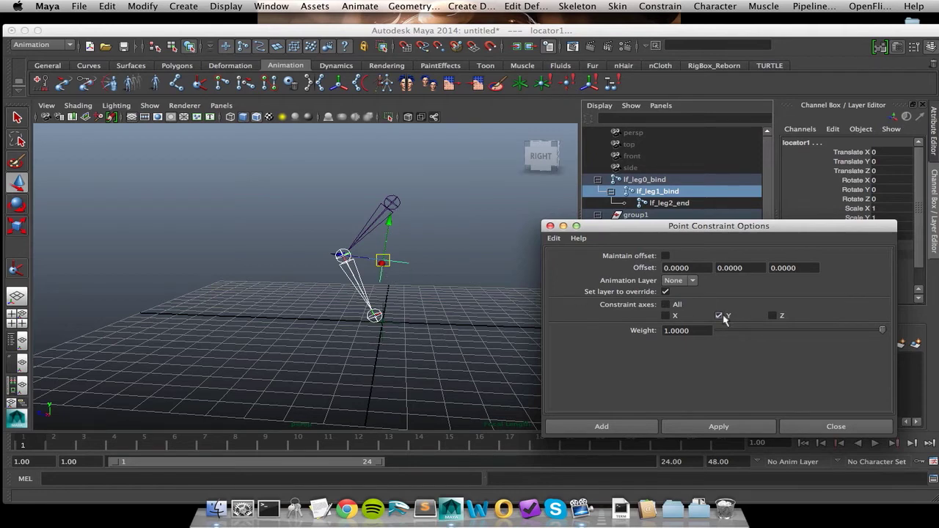
{"action": "left_click", "coordinate": [719, 315]}
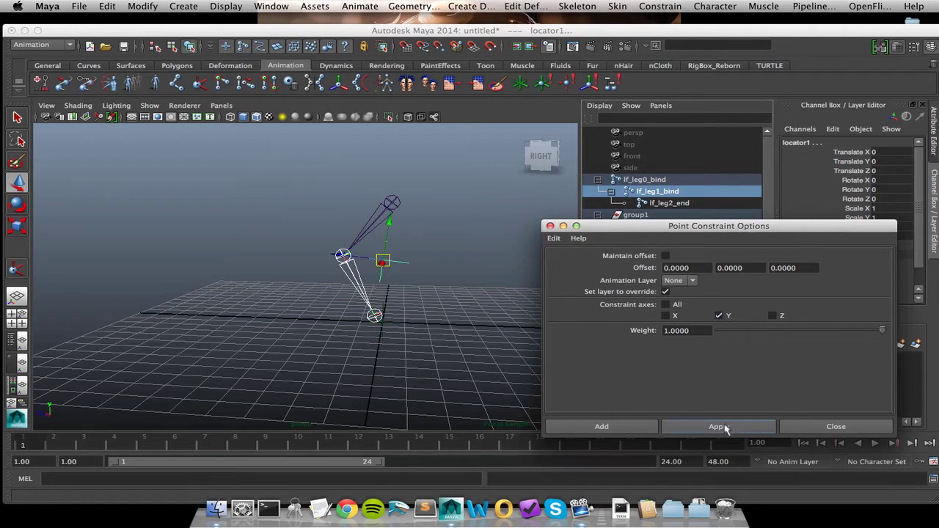
{"action": "left_click", "coordinate": [719, 425]}
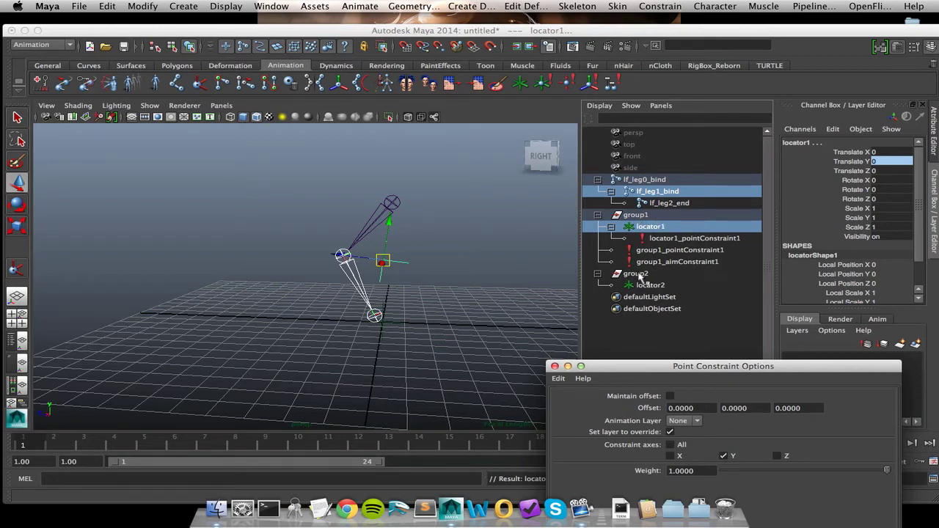
Point-constrain group2 to lf_leg1_bind on all axes without offset
{"action": "left_click", "coordinate": [637, 273]}
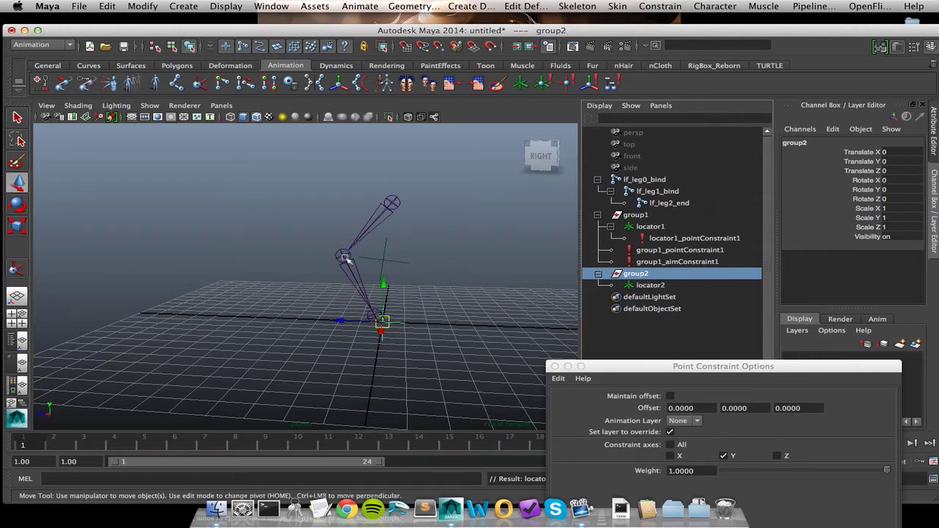
{"action": "left_click", "coordinate": [654, 191]}
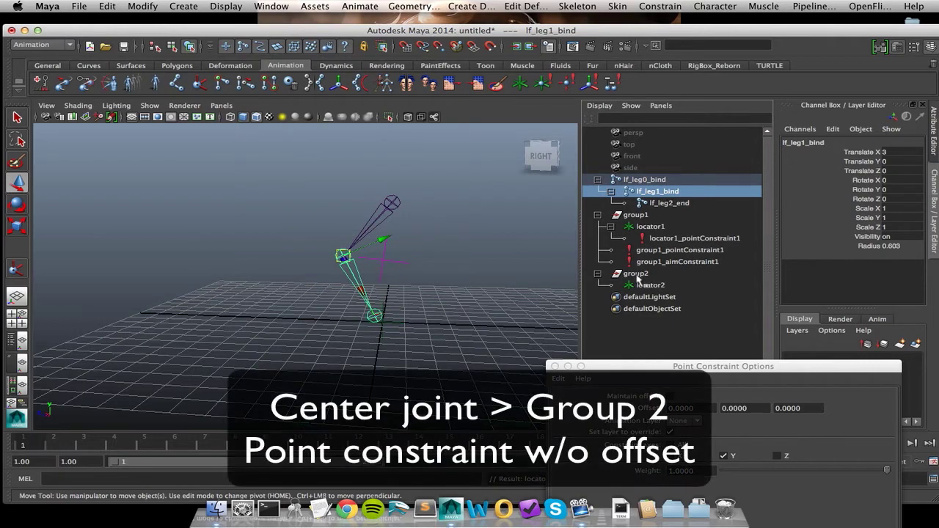
{"action": "left_click", "coordinate": [637, 273]}
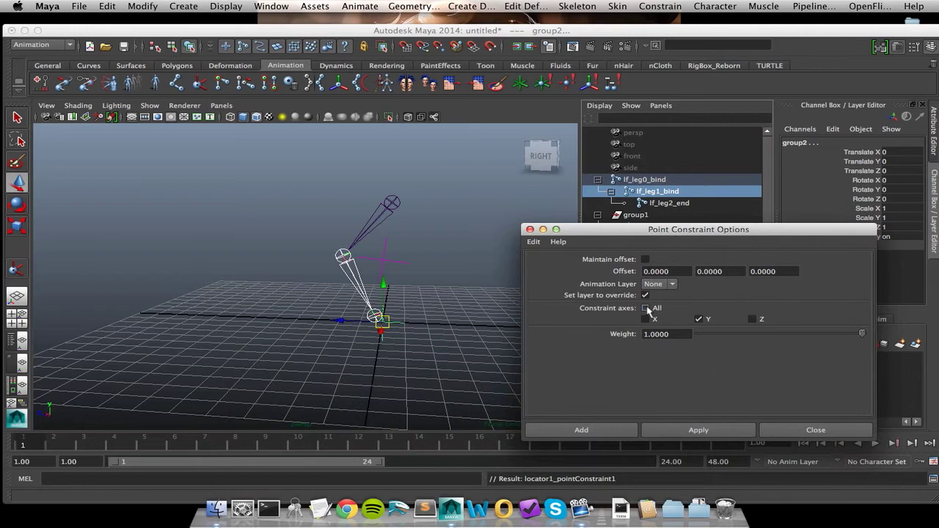
{"action": "left_click", "coordinate": [646, 308]}
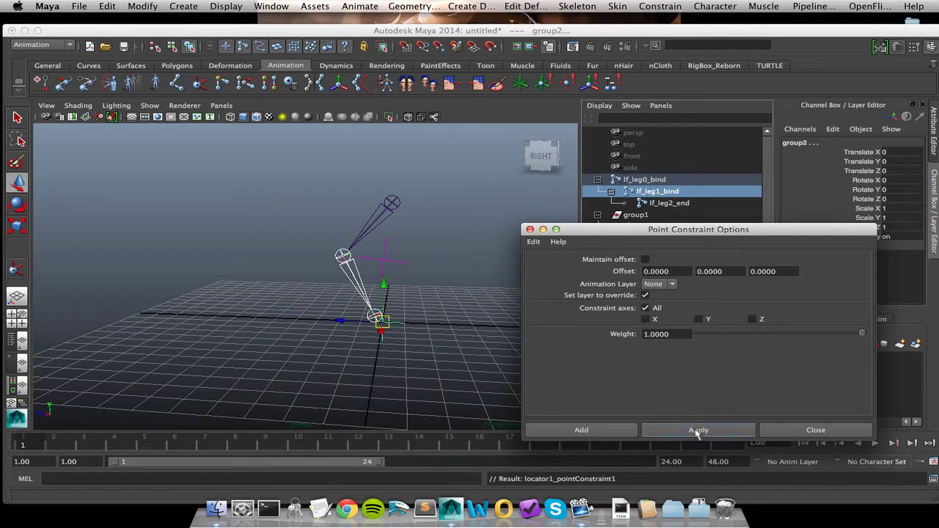
{"action": "left_click", "coordinate": [698, 430]}
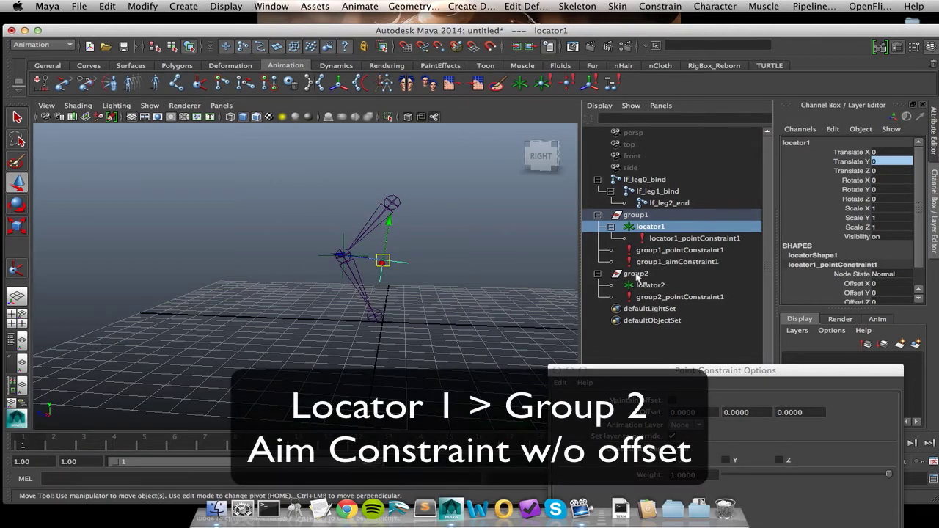
Aim-constrain group2 toward locator1 with aim vector 0, 0, 1 and up vector 0, 1, 0
{"action": "left_click", "coordinate": [635, 273]}
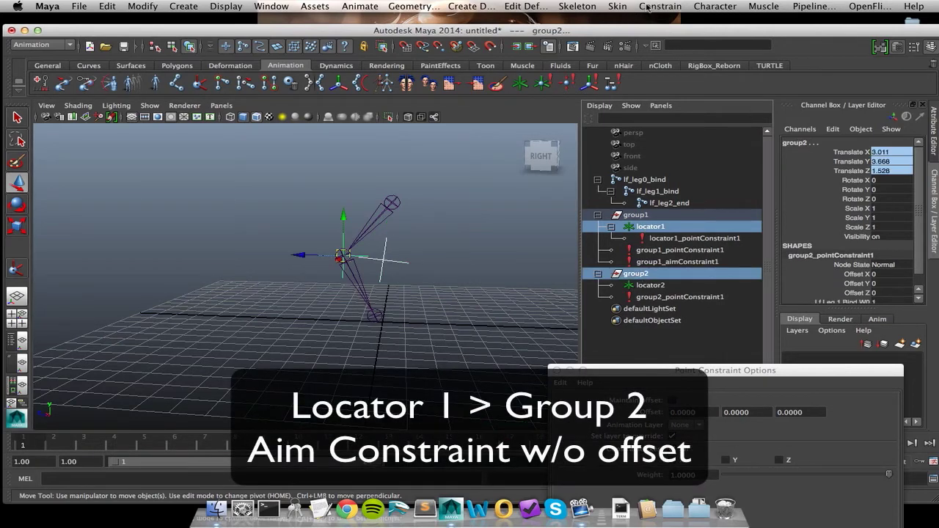
{"action": "left_click", "coordinate": [660, 6]}
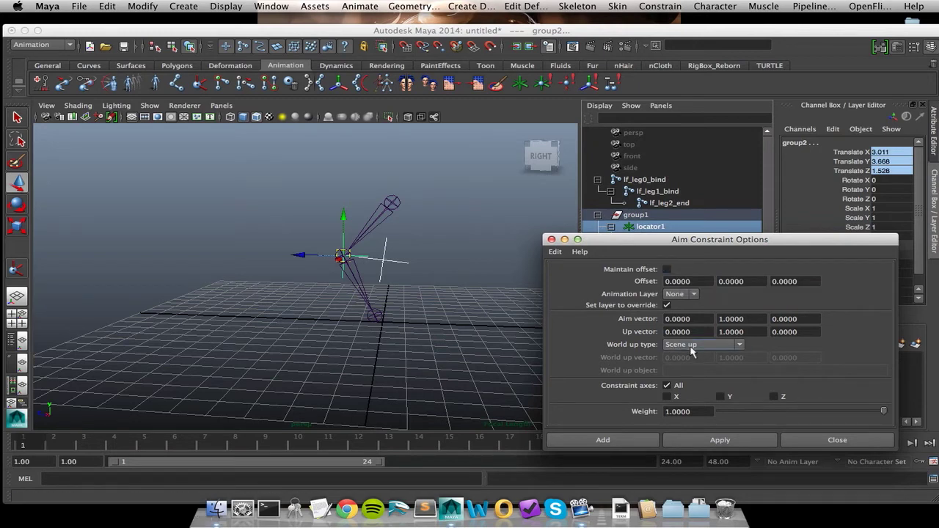
{"action": "mouse_move", "coordinate": [731, 252]}
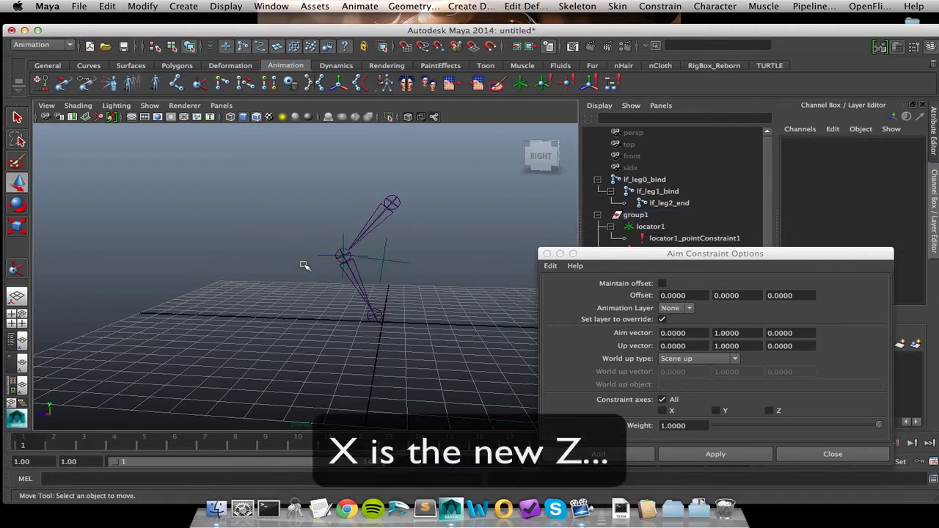
{"action": "left_click", "coordinate": [650, 226]}
{"action": "type", "text": "1.0000"}
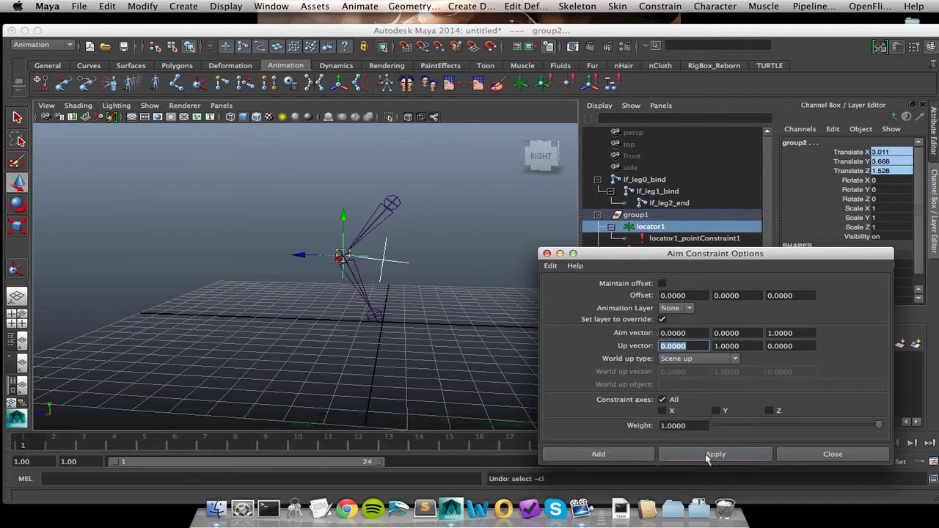
{"action": "left_click", "coordinate": [715, 454]}
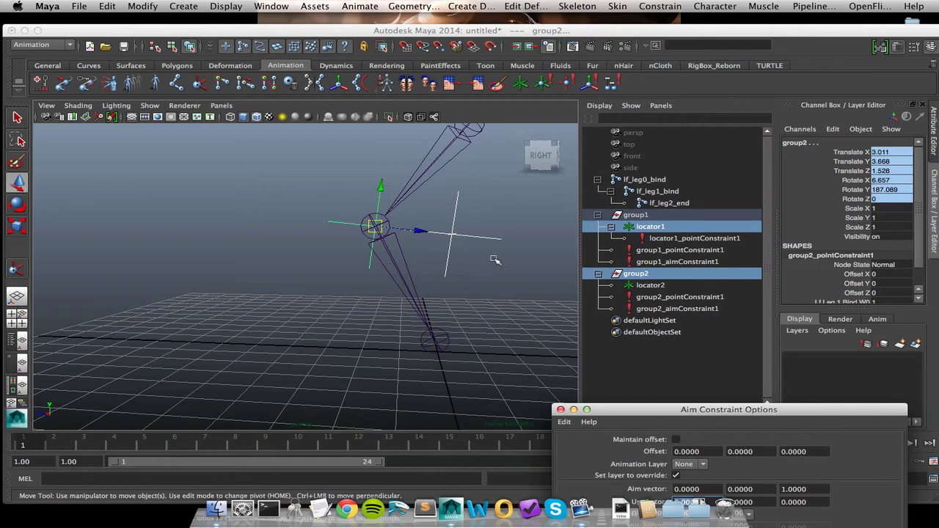
Move locator2 along Z to about -5, placing it in front of the knee
{"action": "left_click", "coordinate": [650, 284]}
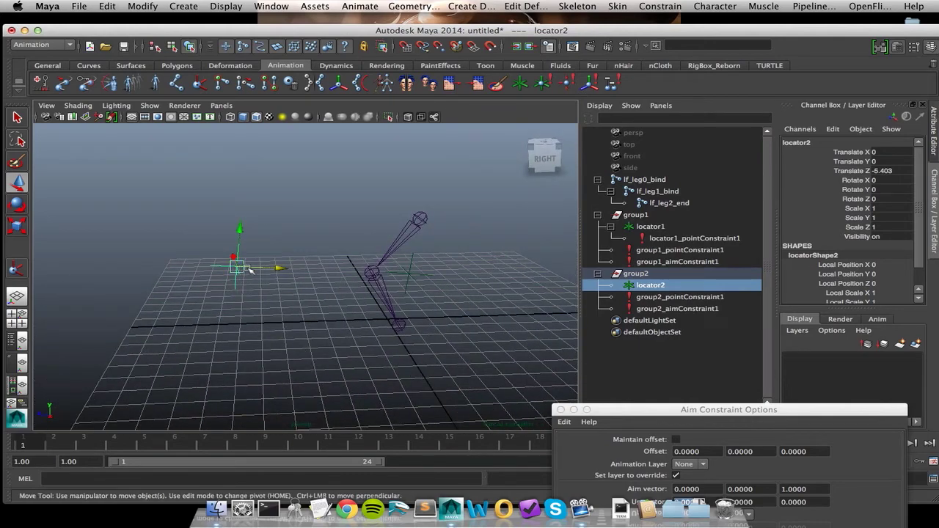
{"action": "left_click_drag", "start_coordinate": [233, 267], "coordinate": [288, 270]}
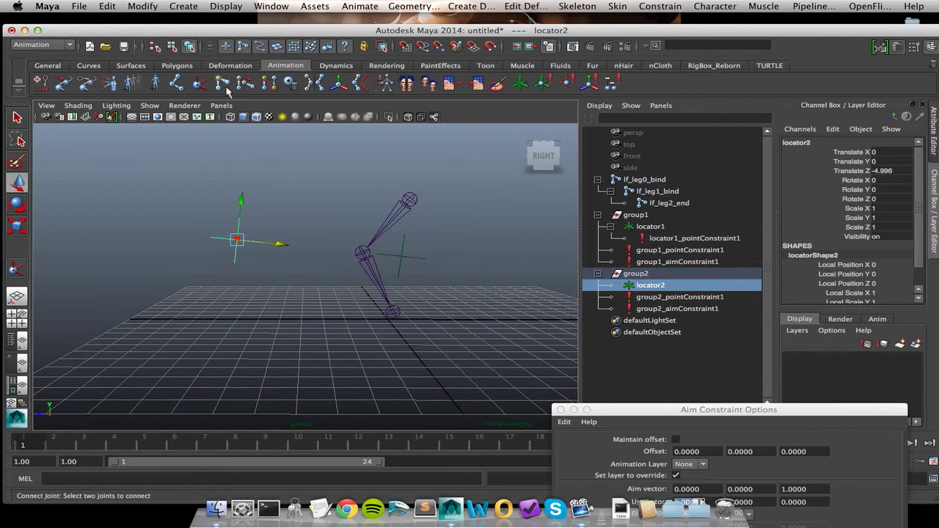
Create a NURBS circle and move it into place at the leg
{"action": "left_click", "coordinate": [183, 6]}
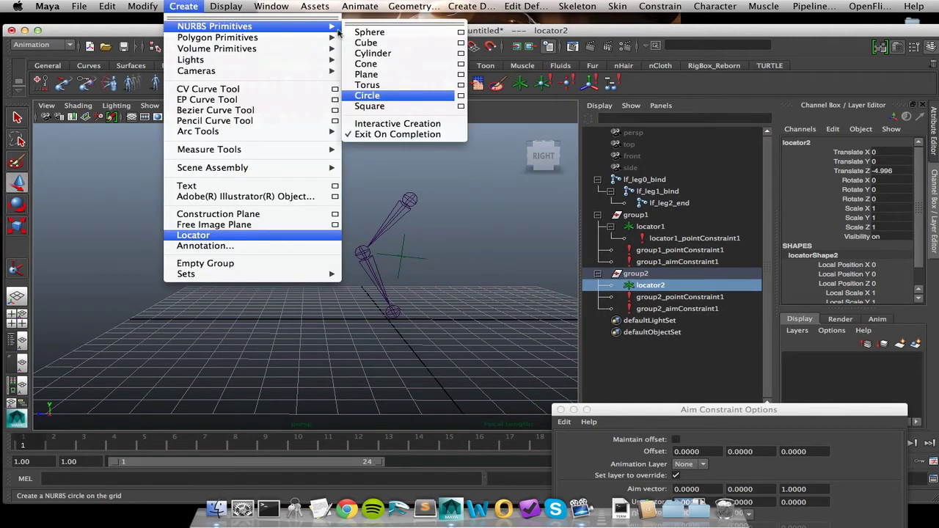
{"action": "left_click", "coordinate": [367, 96]}
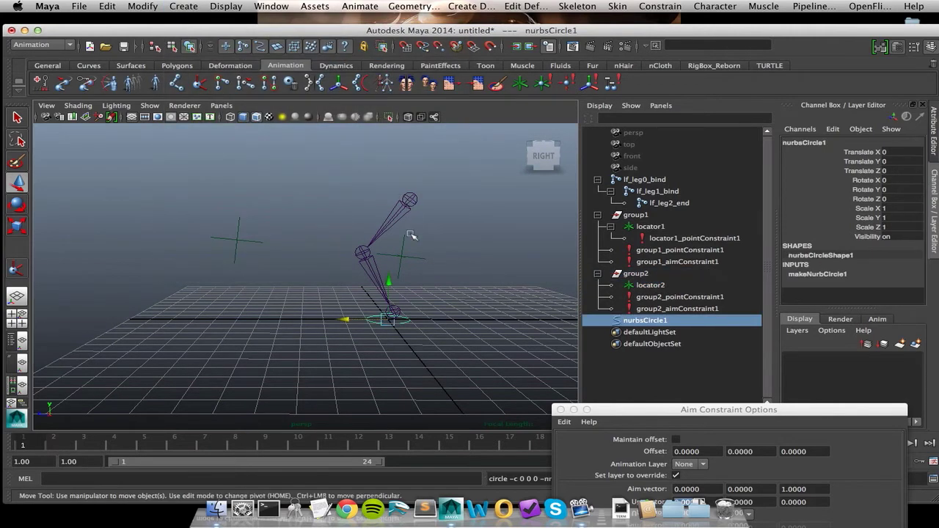
{"action": "left_click_drag", "start_coordinate": [389, 282], "coordinate": [396, 309]}
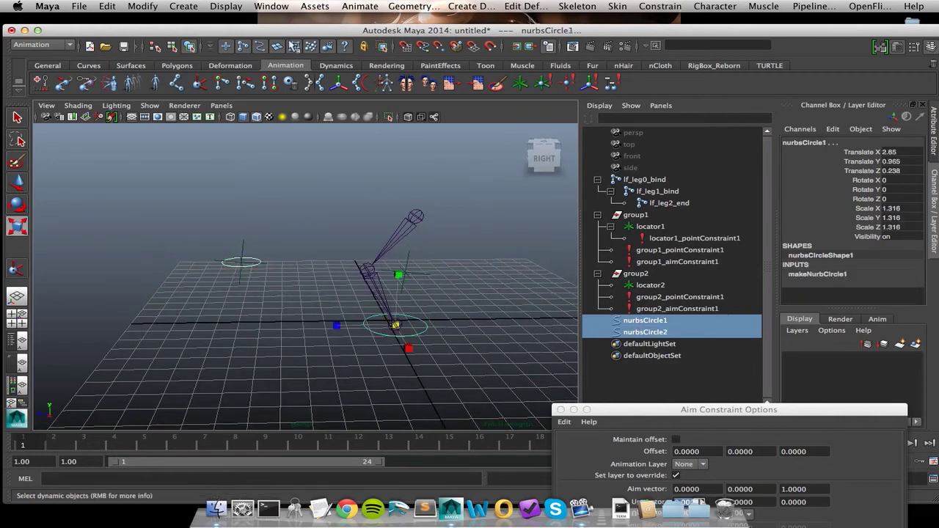
Freeze transformations on both NURBS circles via Modify > Freeze Transformations
{"action": "left_click", "coordinate": [141, 6]}
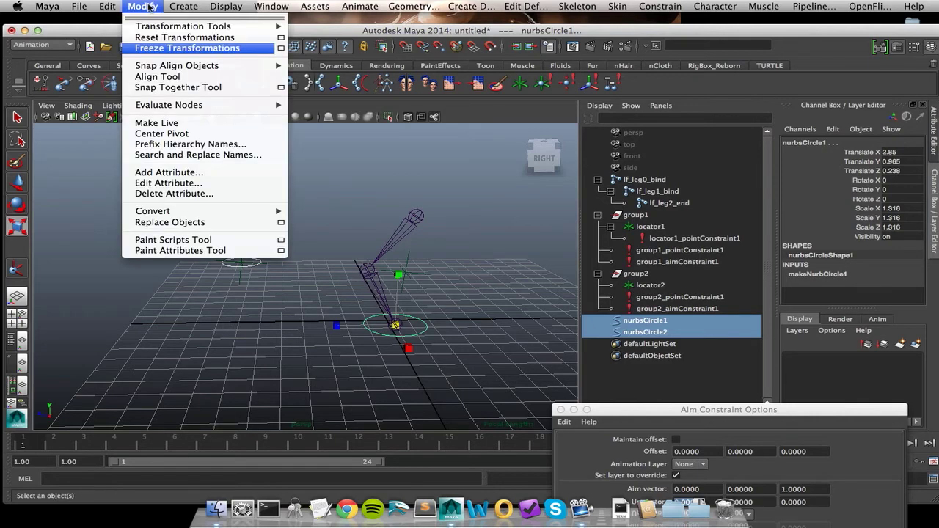
{"action": "mouse_move", "coordinate": [167, 53]}
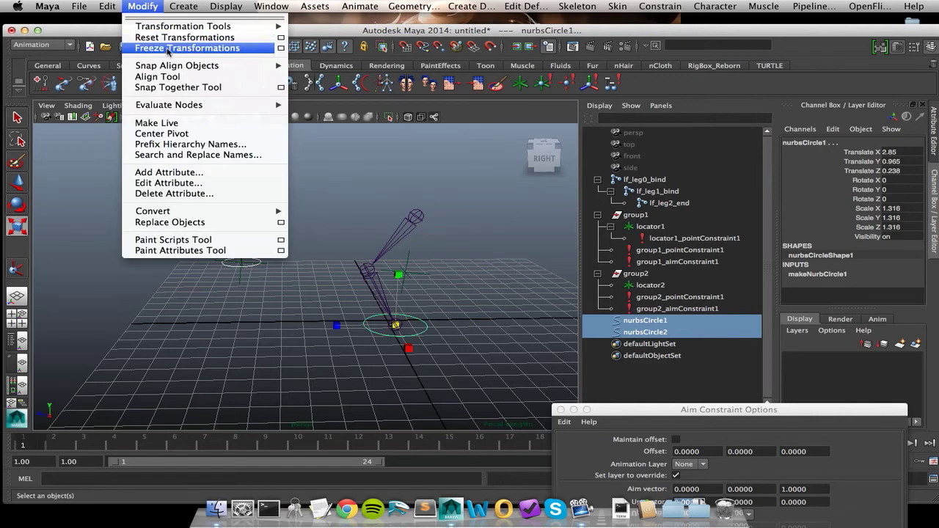
{"action": "left_click", "coordinate": [188, 47]}
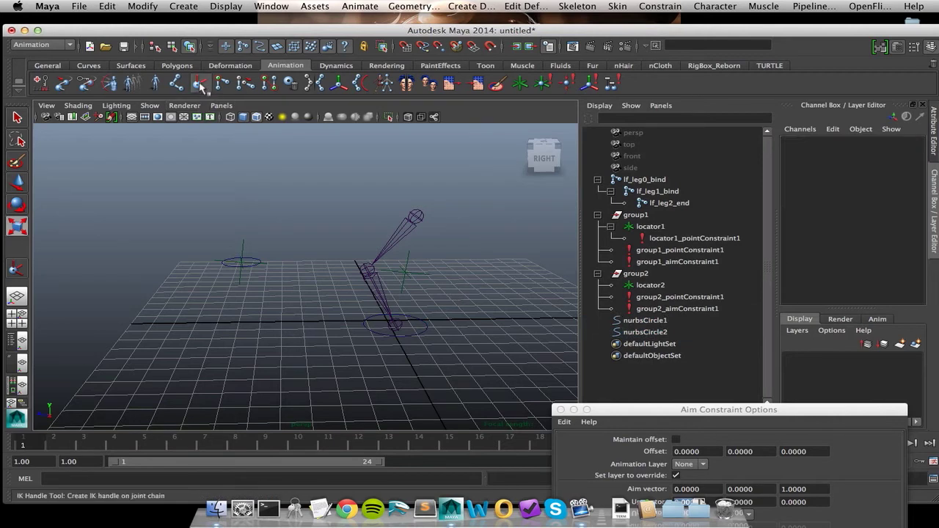
Create ikHandle1 from hip to ankle and parent-constrain it to the foot circle nurbsCircle1
{"action": "left_click", "coordinate": [199, 82]}
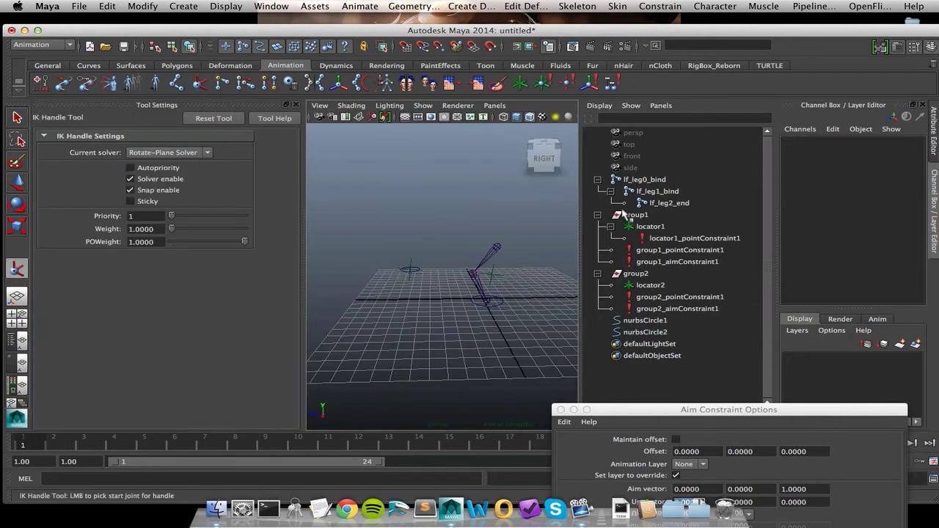
{"action": "left_click", "coordinate": [644, 179]}
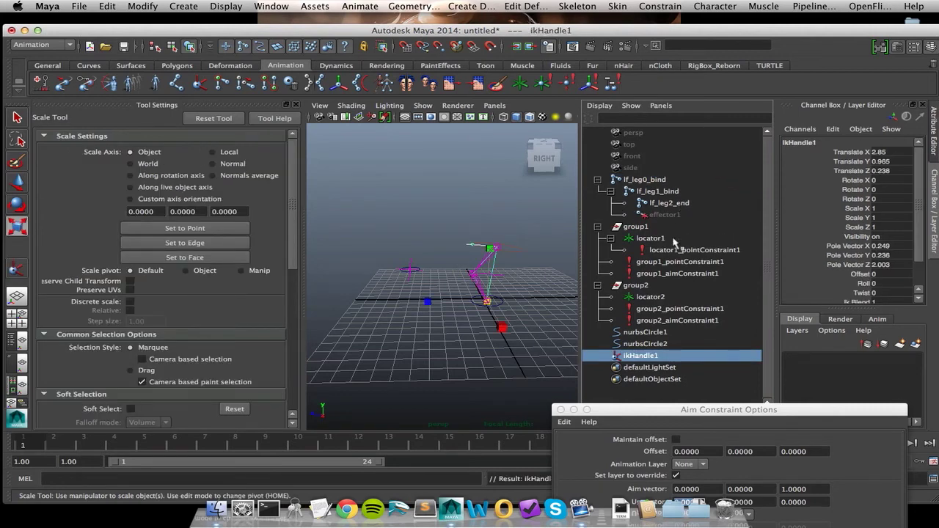
{"action": "left_click", "coordinate": [646, 332]}
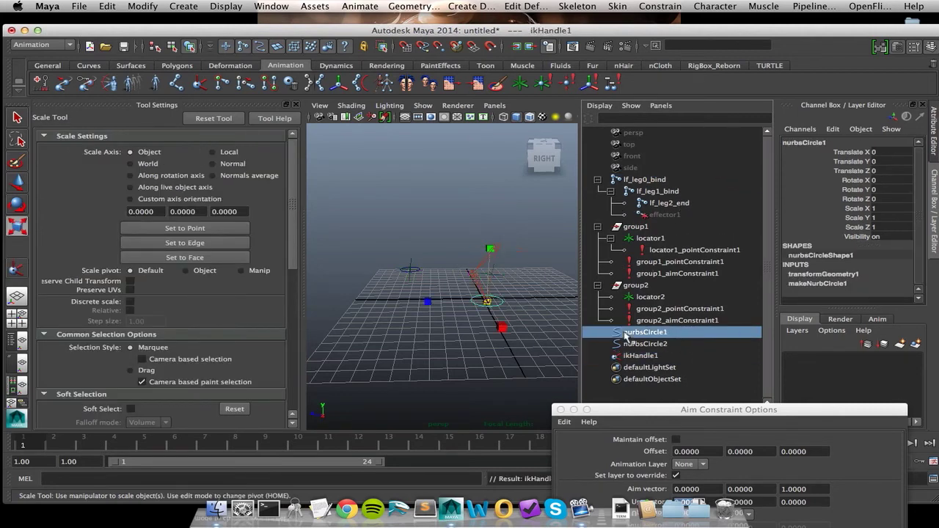
{"action": "left_click", "coordinate": [639, 356]}
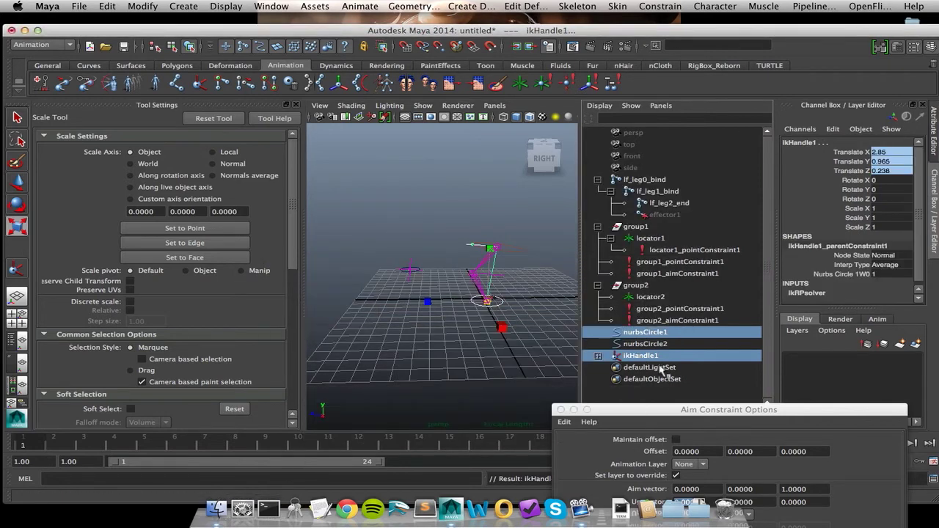
{"action": "left_click", "coordinate": [646, 332]}
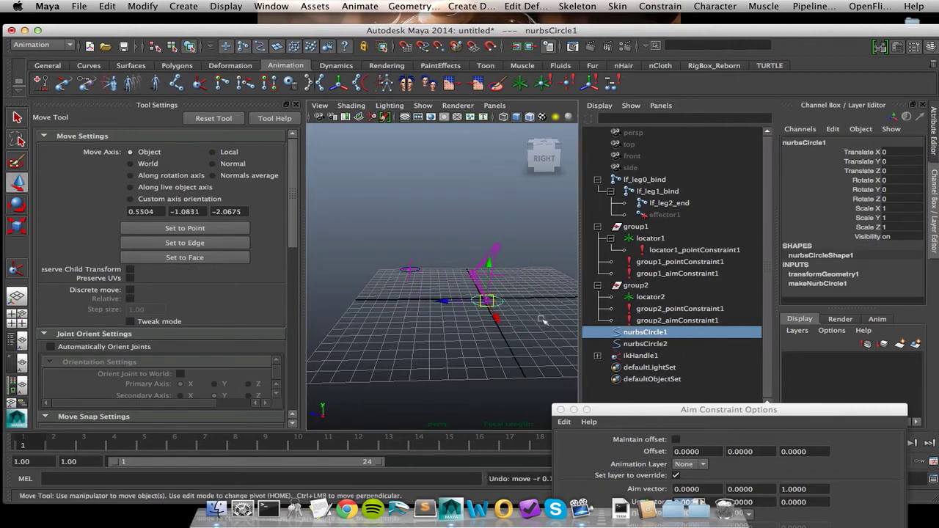
Pole-vector-constrain ikHandle1 to the knee circle nurbsCircle2 so it steers the knee
{"action": "left_click", "coordinate": [645, 343]}
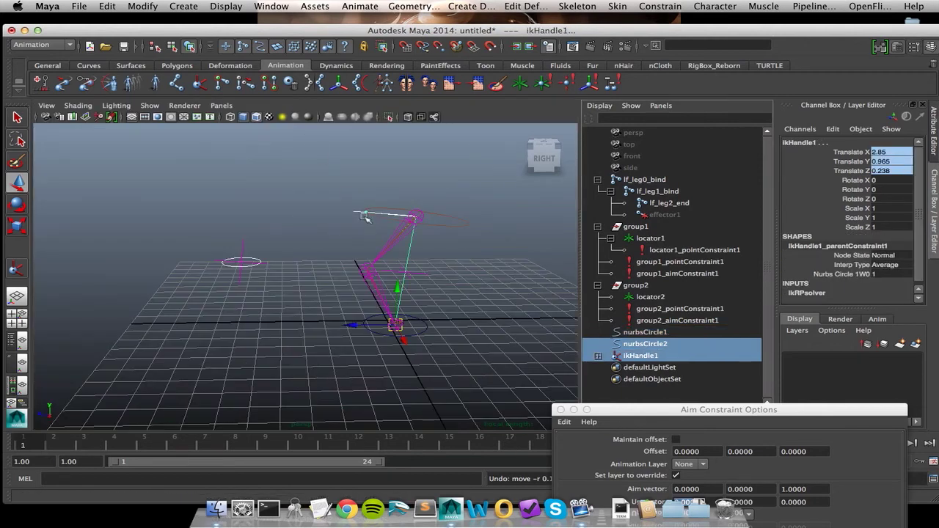
{"action": "mouse_move", "coordinate": [358, 287]}
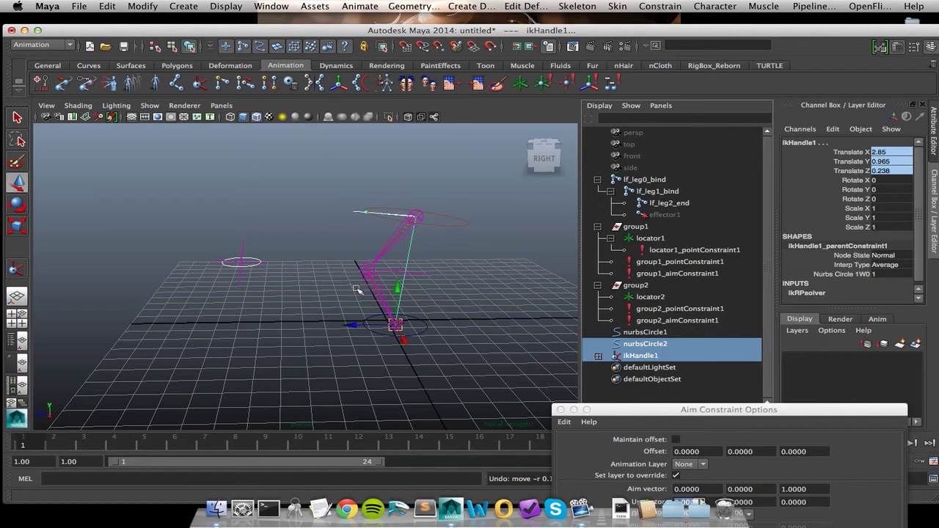
{"action": "mouse_move", "coordinate": [375, 263]}
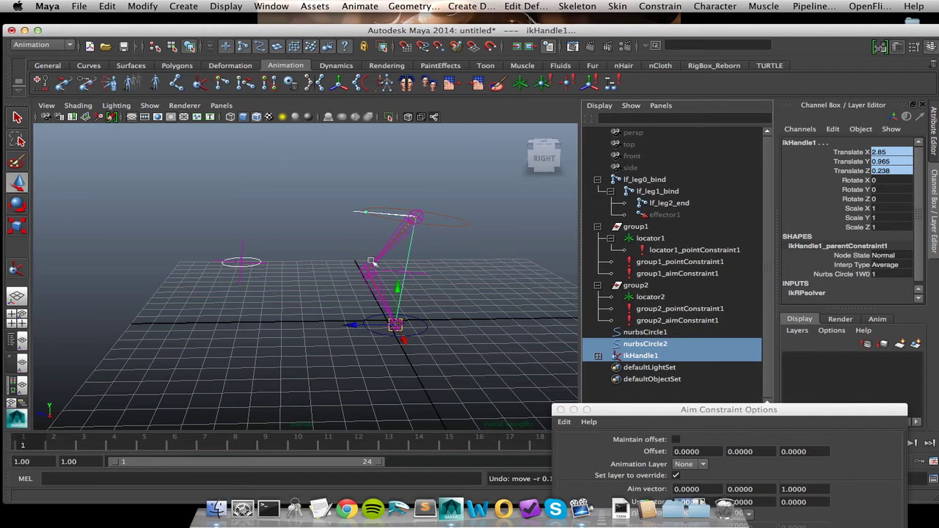
{"action": "key", "text": "space"}
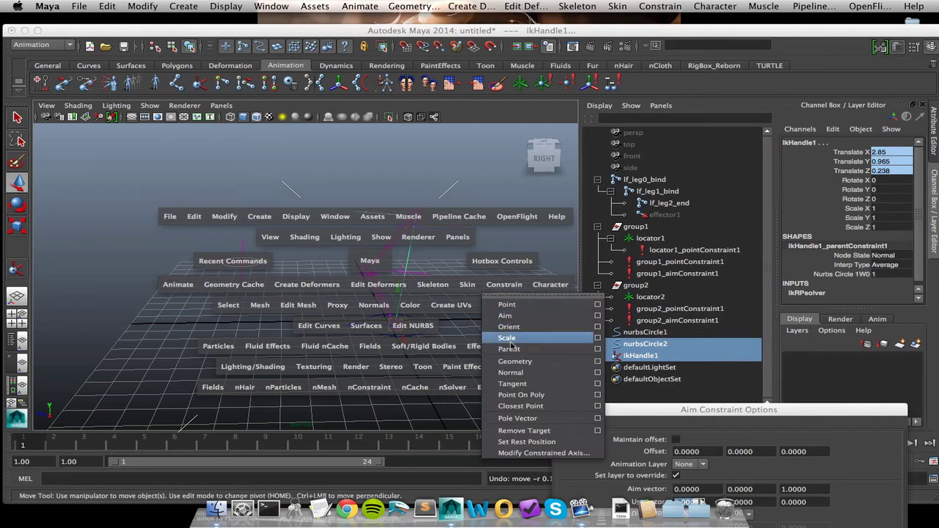
{"action": "left_click", "coordinate": [518, 419]}
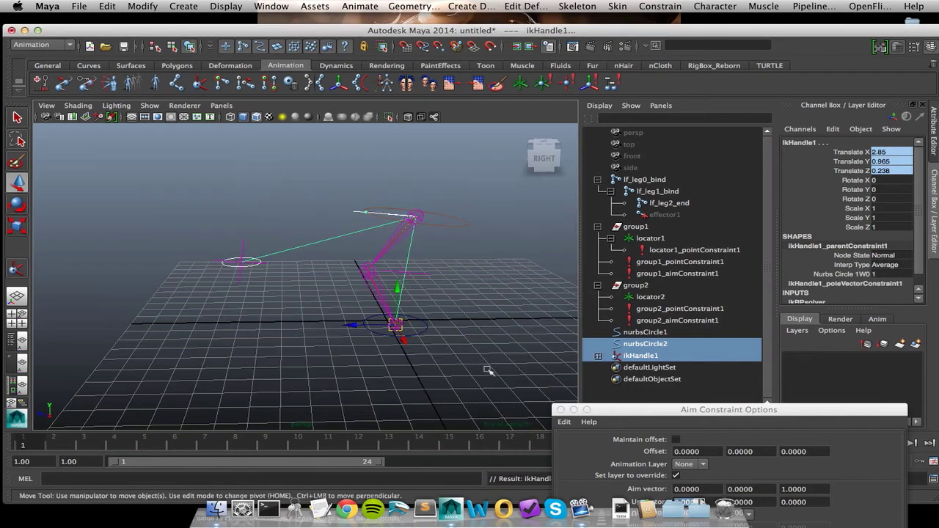
Zero the Rotate X/Y/Z channels of the hip joint lf_leg0_bind in the Channel Box
{"action": "left_click", "coordinate": [644, 179]}
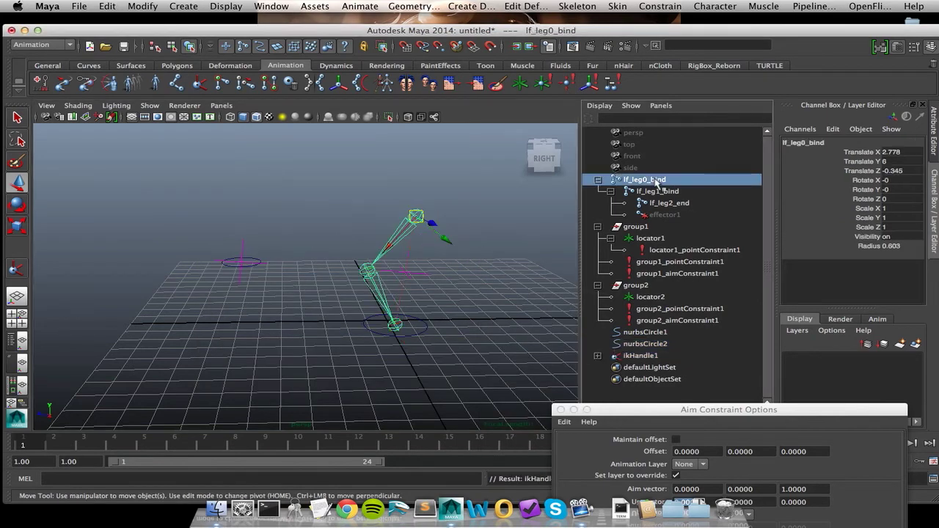
{"action": "left_click", "coordinate": [656, 190]}
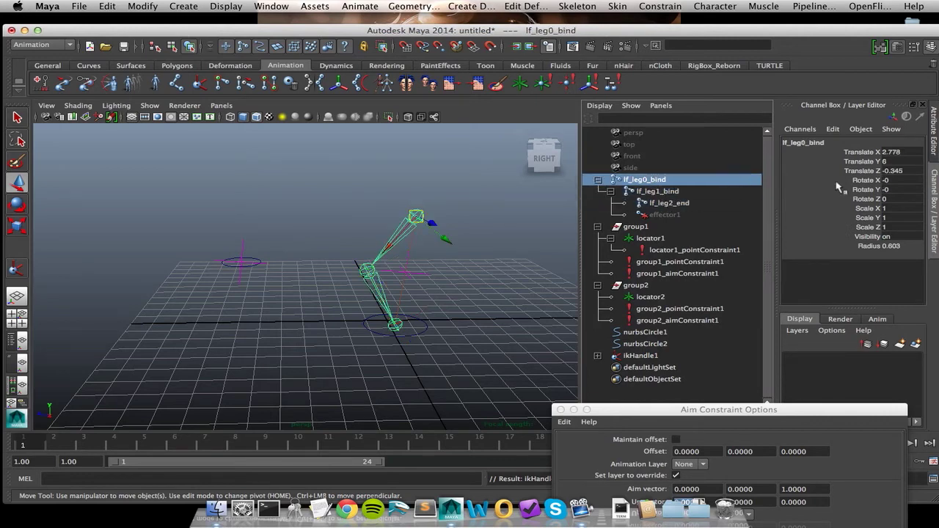
{"action": "mouse_move", "coordinate": [839, 185]}
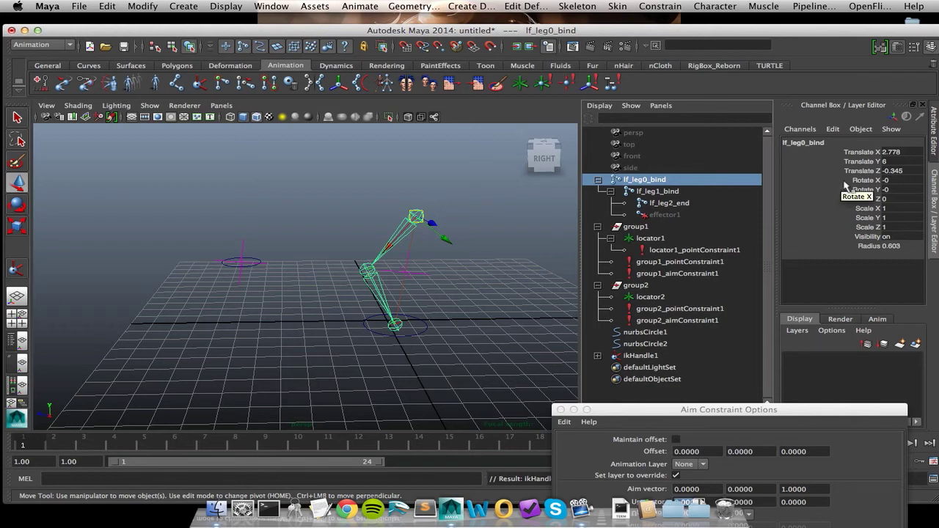
{"action": "mouse_move", "coordinate": [833, 194]}
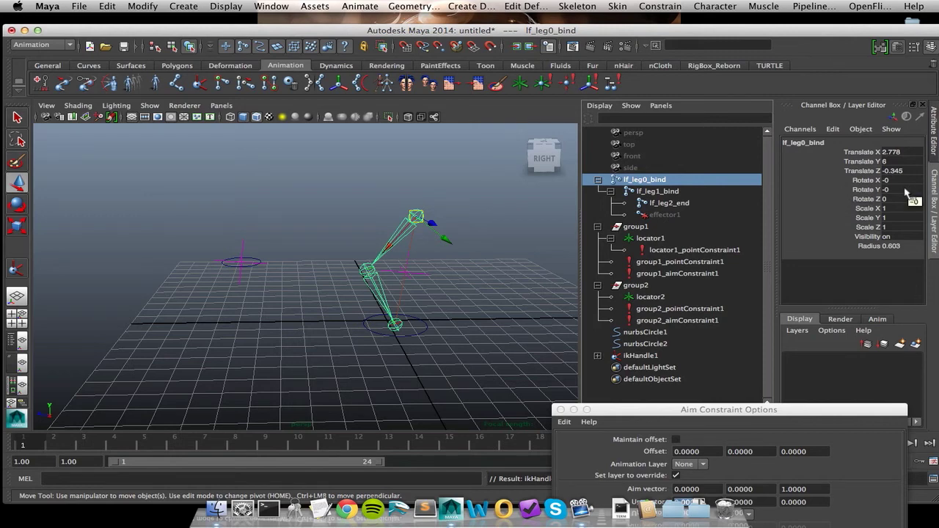
{"action": "left_click", "coordinate": [880, 179]}
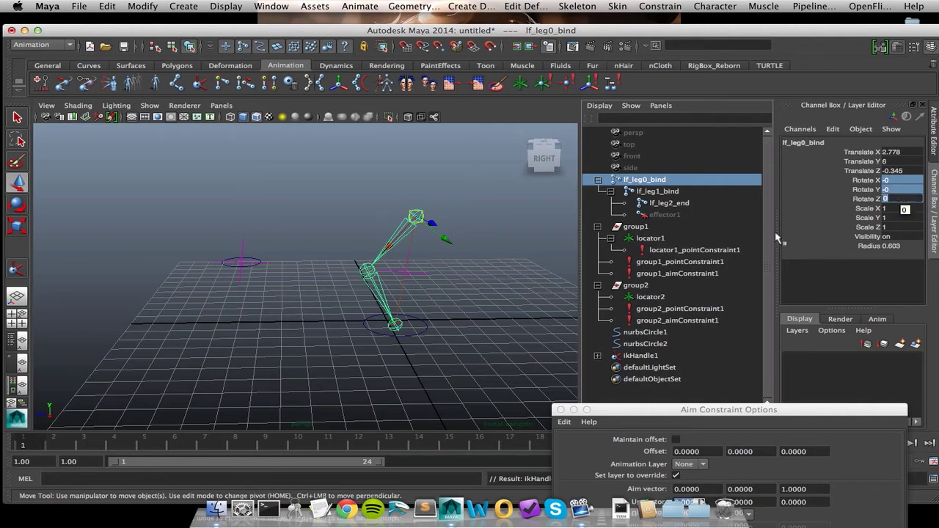
{"action": "left_click", "coordinate": [646, 343]}
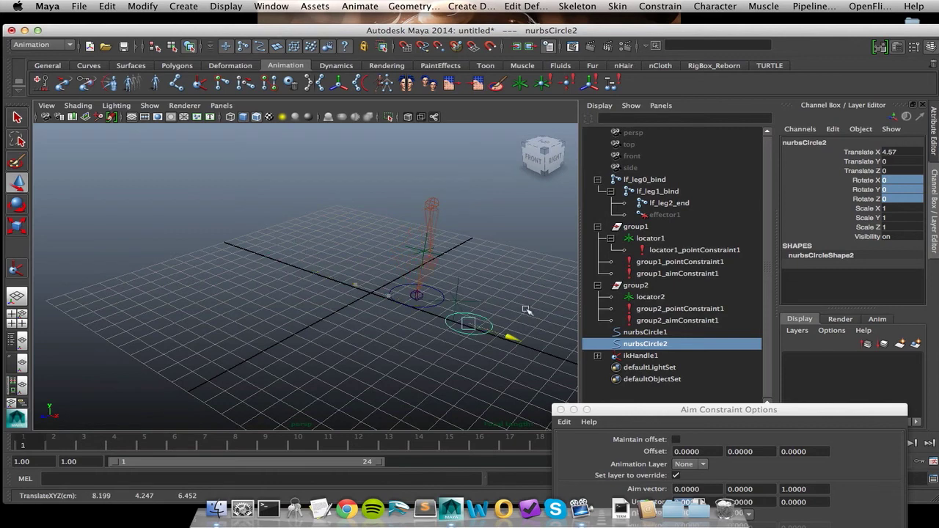
Move nurbsCircle2 near the leg base and check the knee joint lf_leg1_bind's rotation
{"action": "left_click_drag", "start_coordinate": [473, 323], "coordinate": [355, 285]}
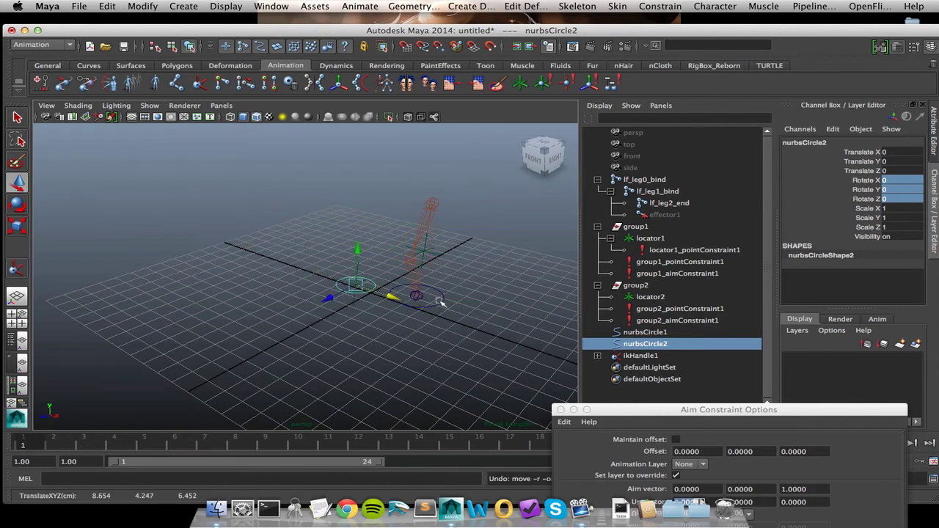
{"action": "left_click", "coordinate": [654, 191]}
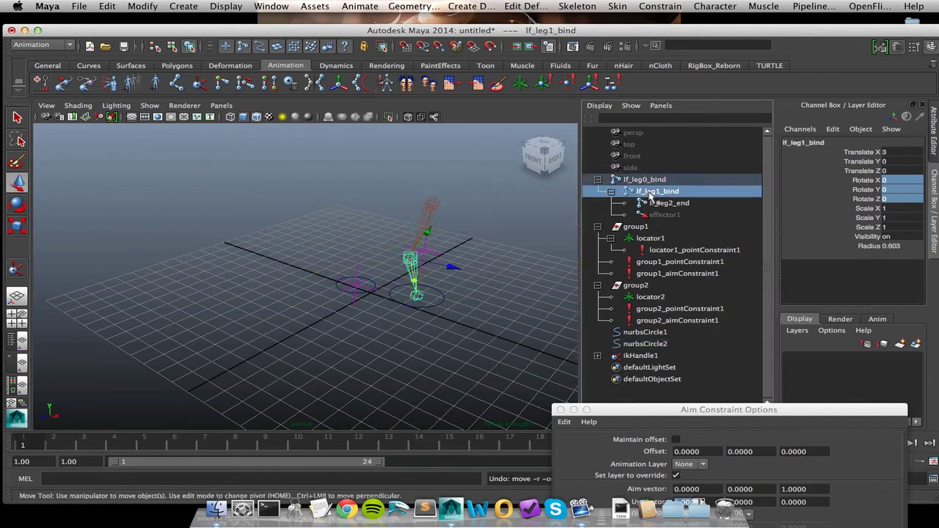
{"action": "left_click", "coordinate": [669, 203]}
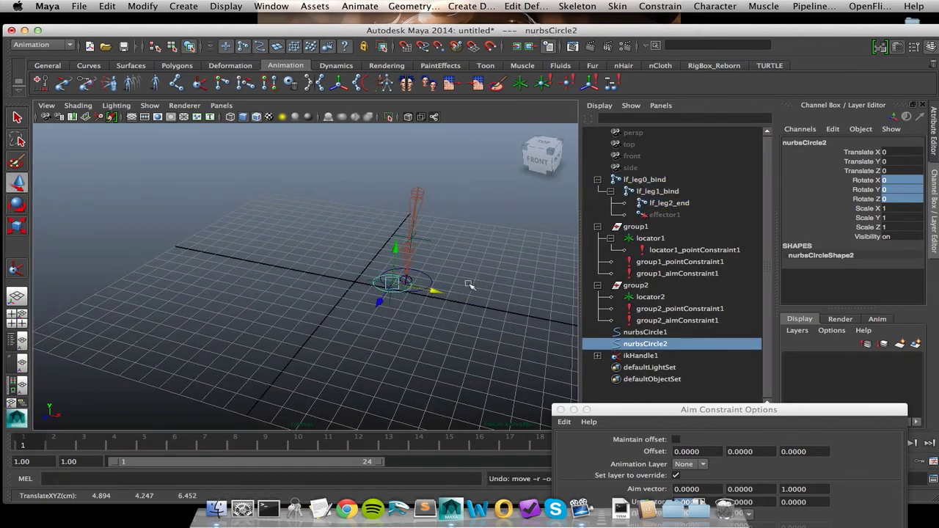
{"action": "mouse_move", "coordinate": [499, 256]}
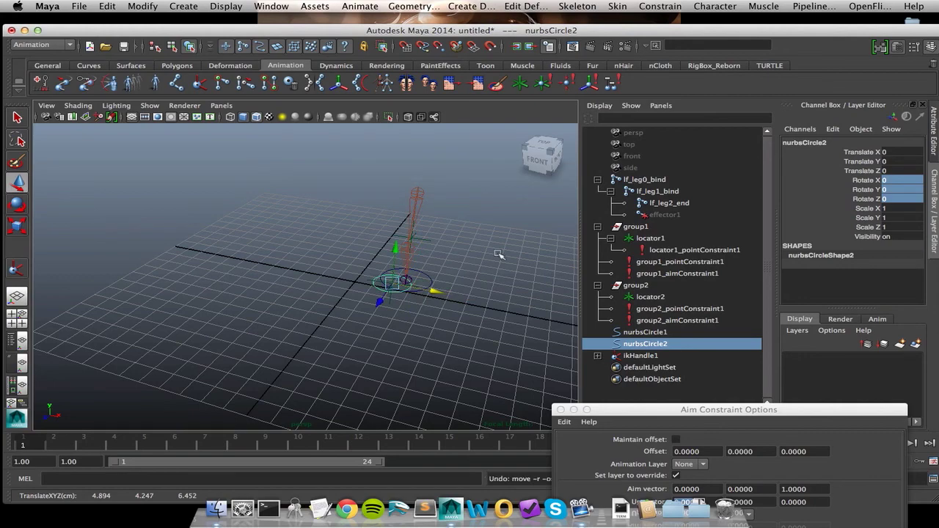